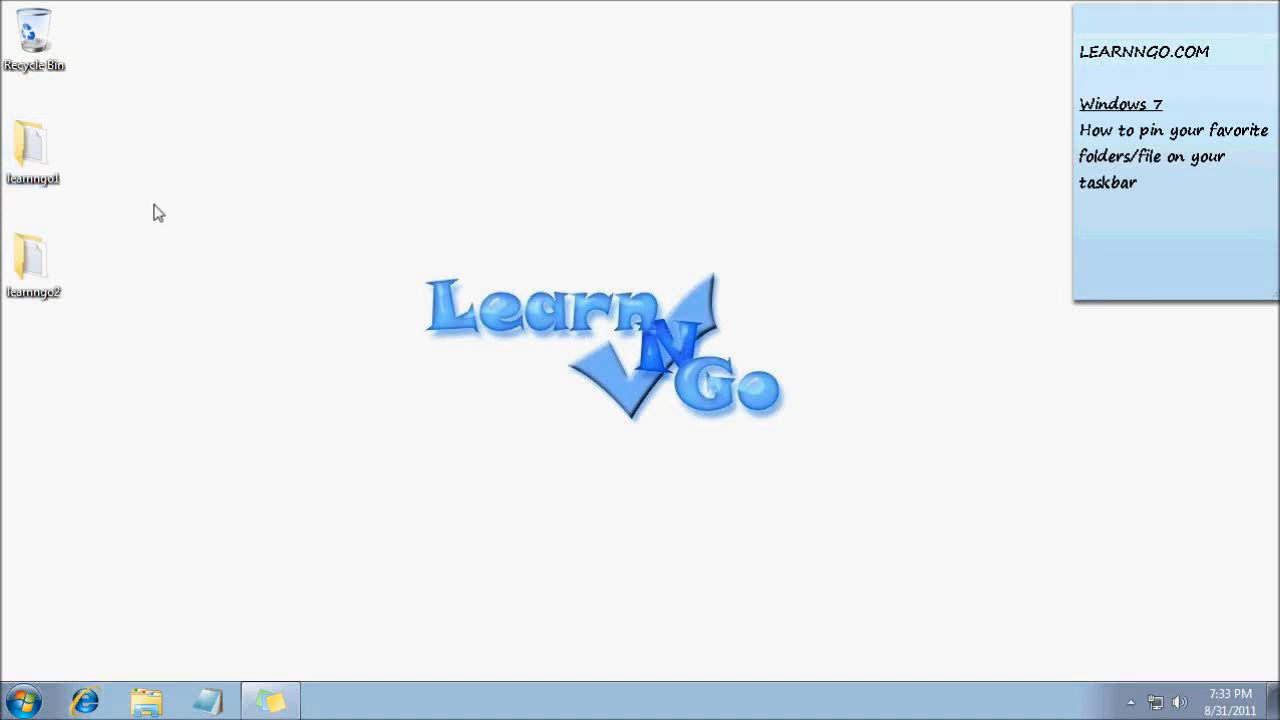
{"action": "mouse_move", "coordinate": [137, 265]}
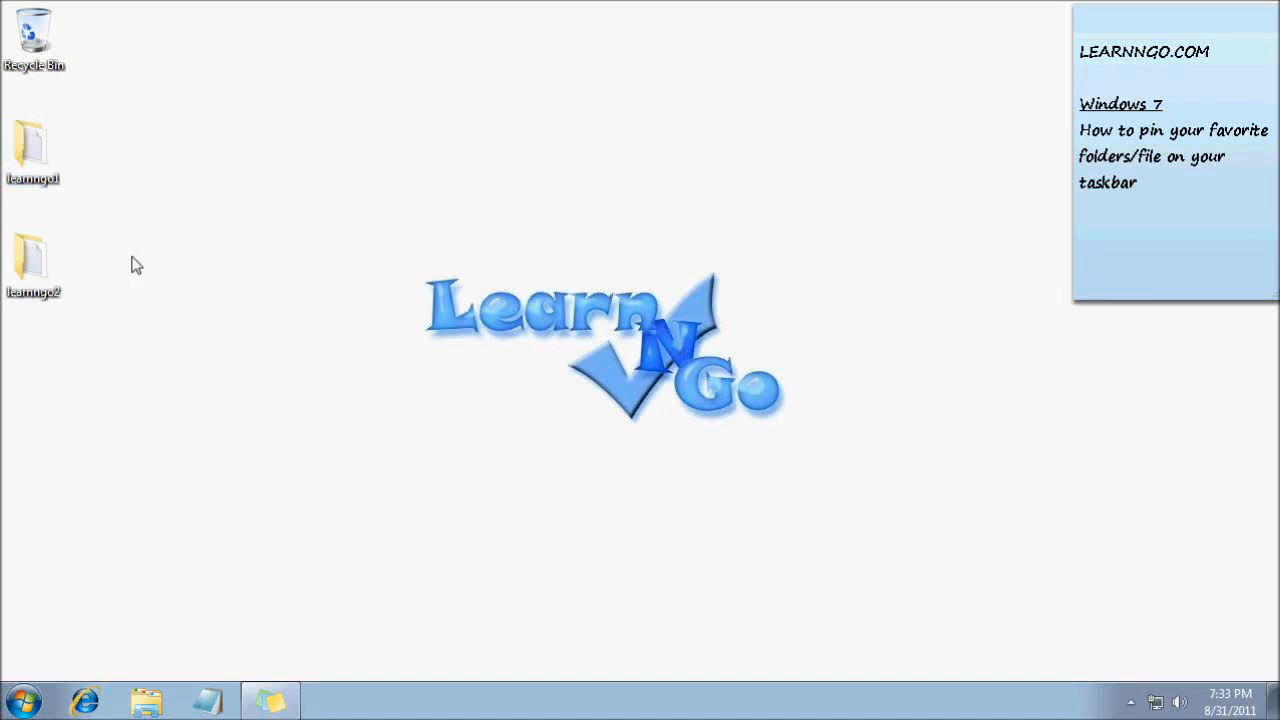
{"action": "mouse_move", "coordinate": [138, 258]}
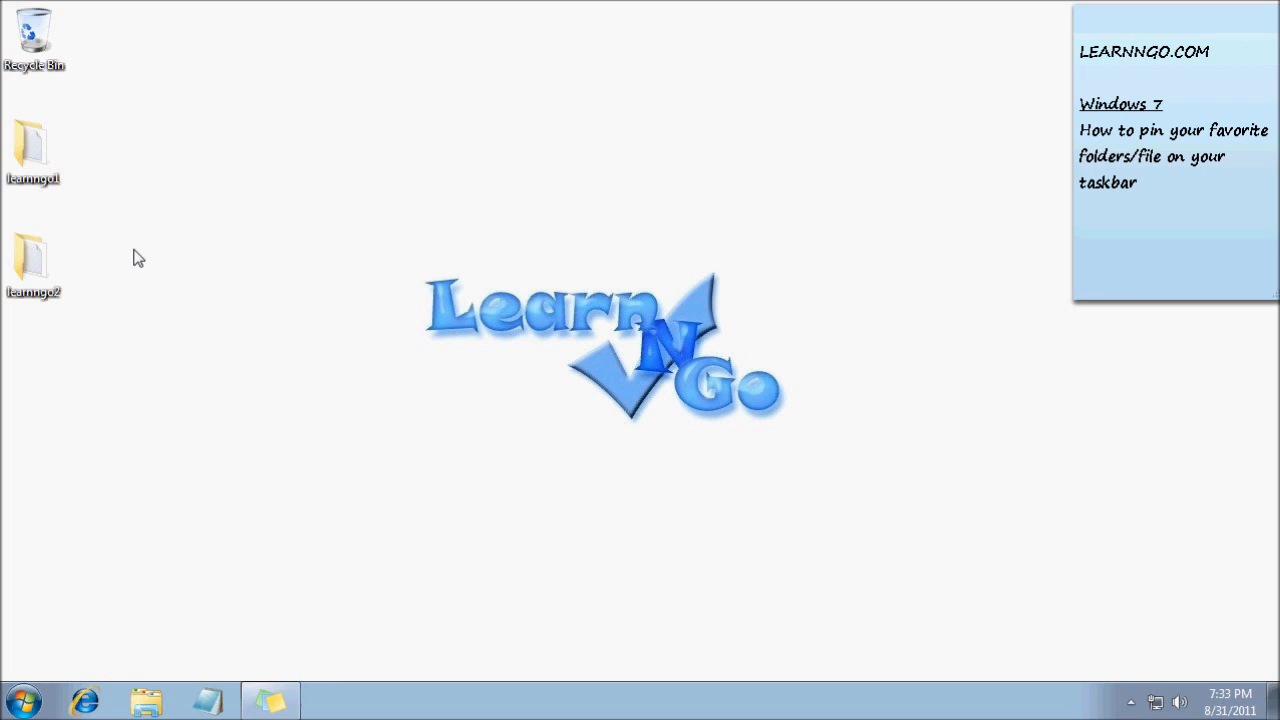
{"action": "mouse_move", "coordinate": [127, 271]}
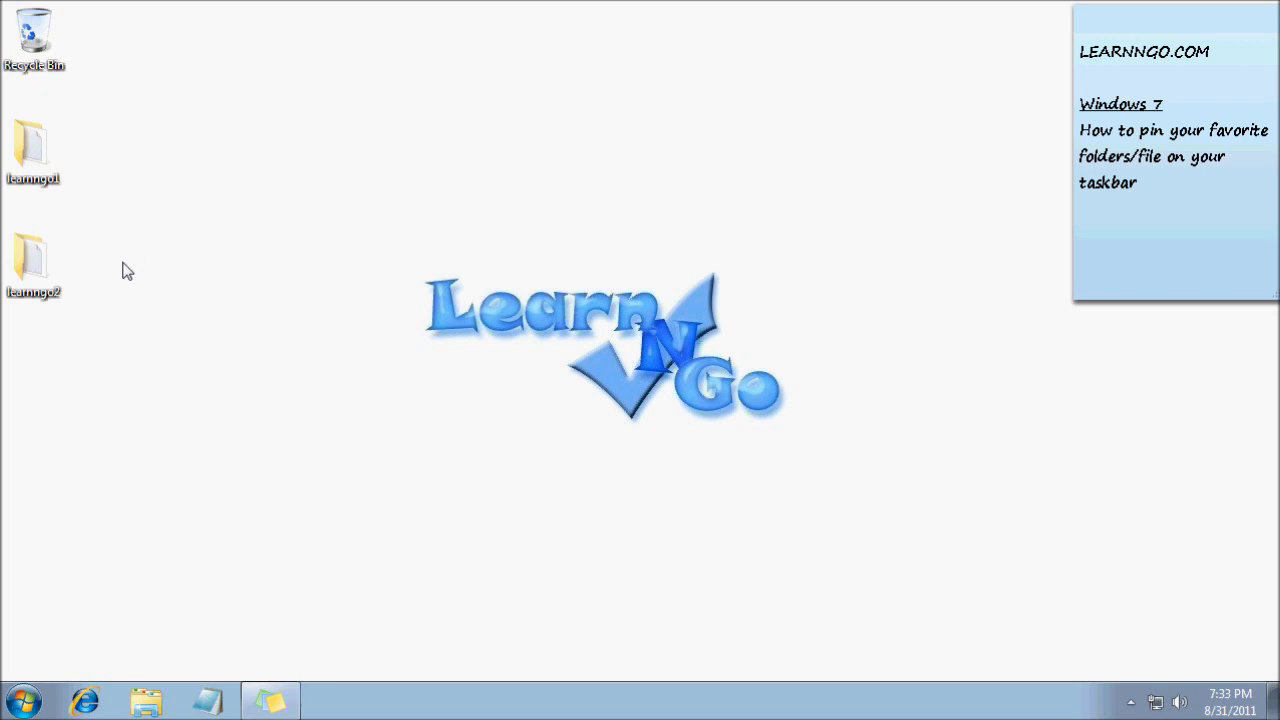
{"action": "mouse_move", "coordinate": [216, 365]}
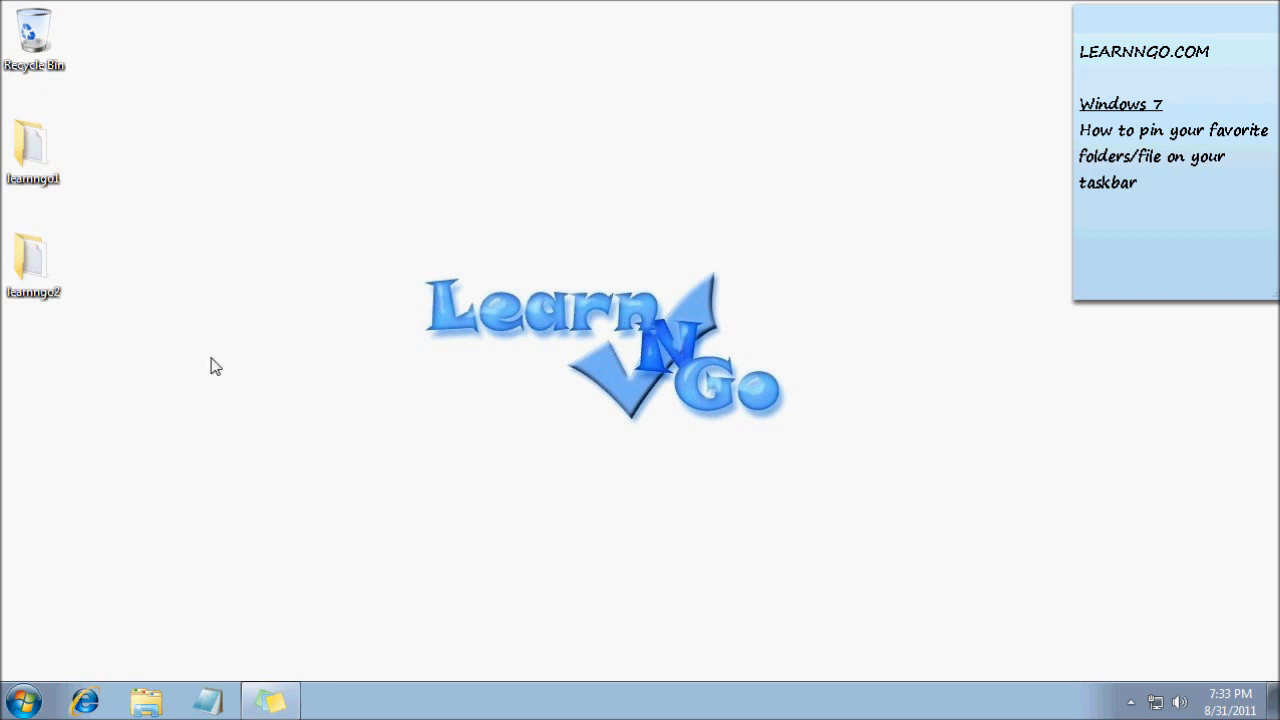
{"action": "mouse_move", "coordinate": [205, 365]}
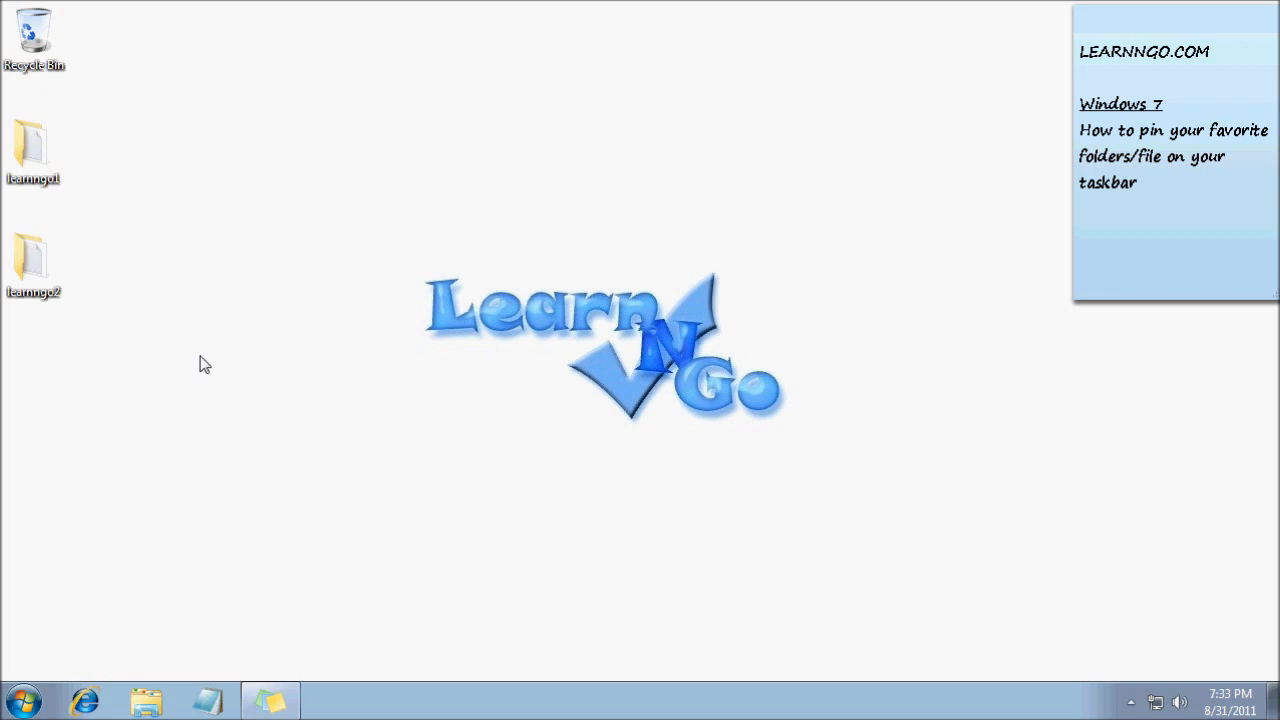
{"action": "mouse_move", "coordinate": [202, 363]}
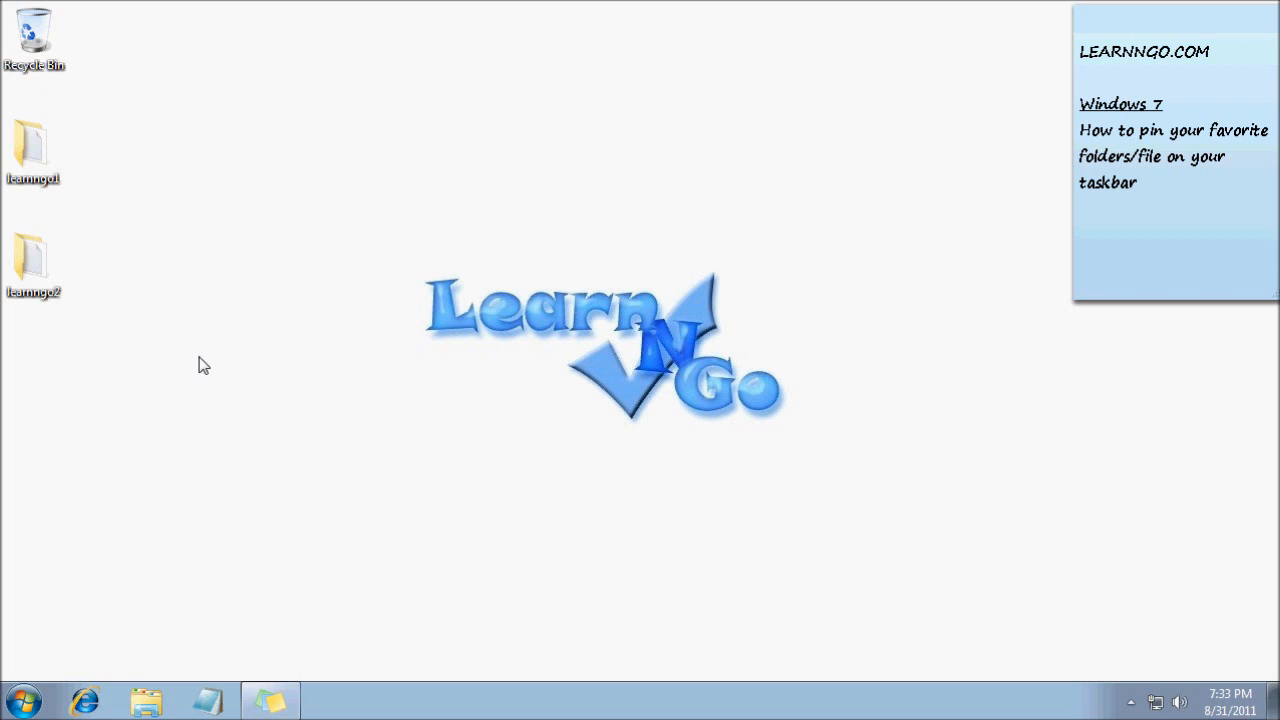
{"action": "mouse_move", "coordinate": [448, 447]}
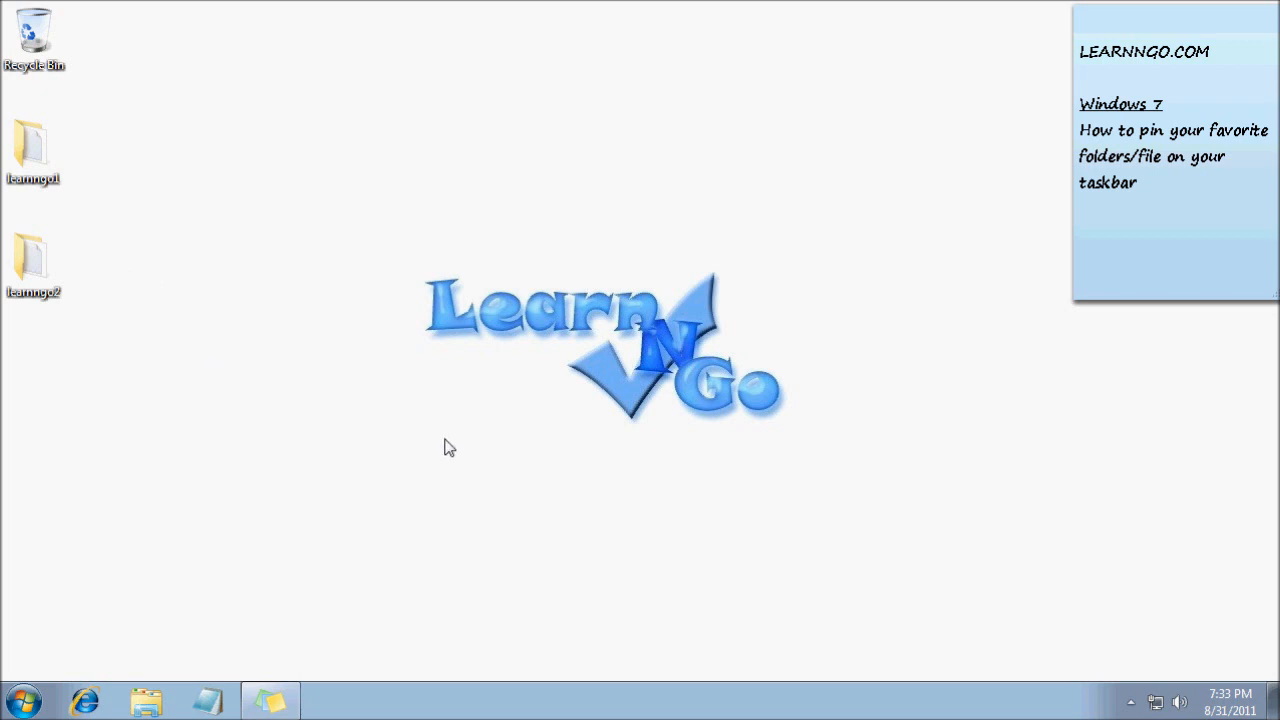
{"action": "mouse_move", "coordinate": [425, 459]}
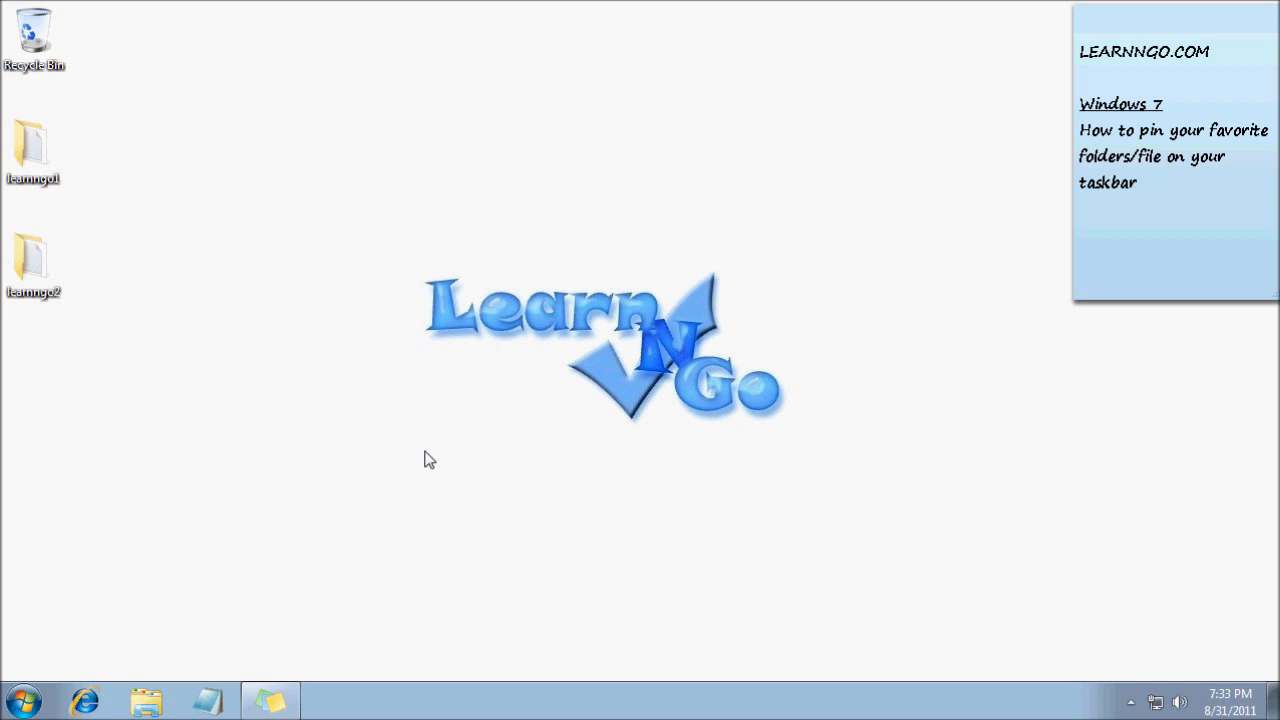
{"action": "mouse_move", "coordinate": [247, 640]}
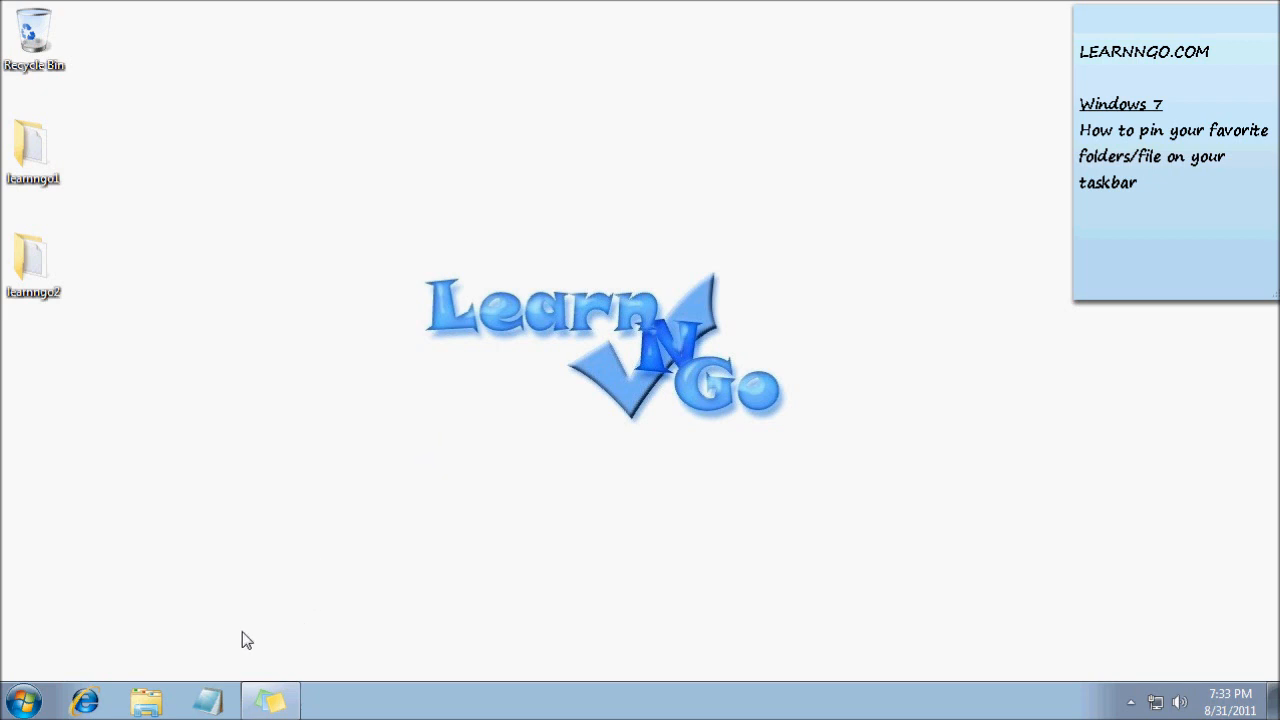
{"action": "mouse_move", "coordinate": [193, 652]}
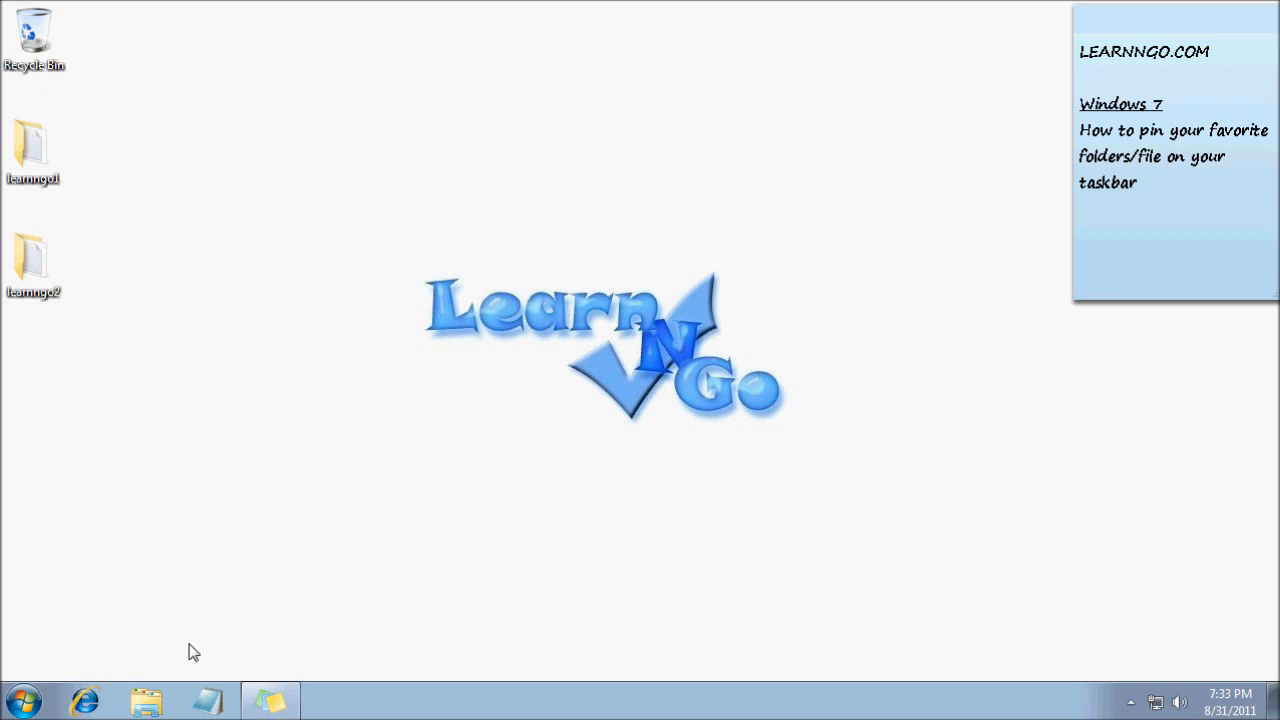
{"action": "mouse_move", "coordinate": [148, 700]}
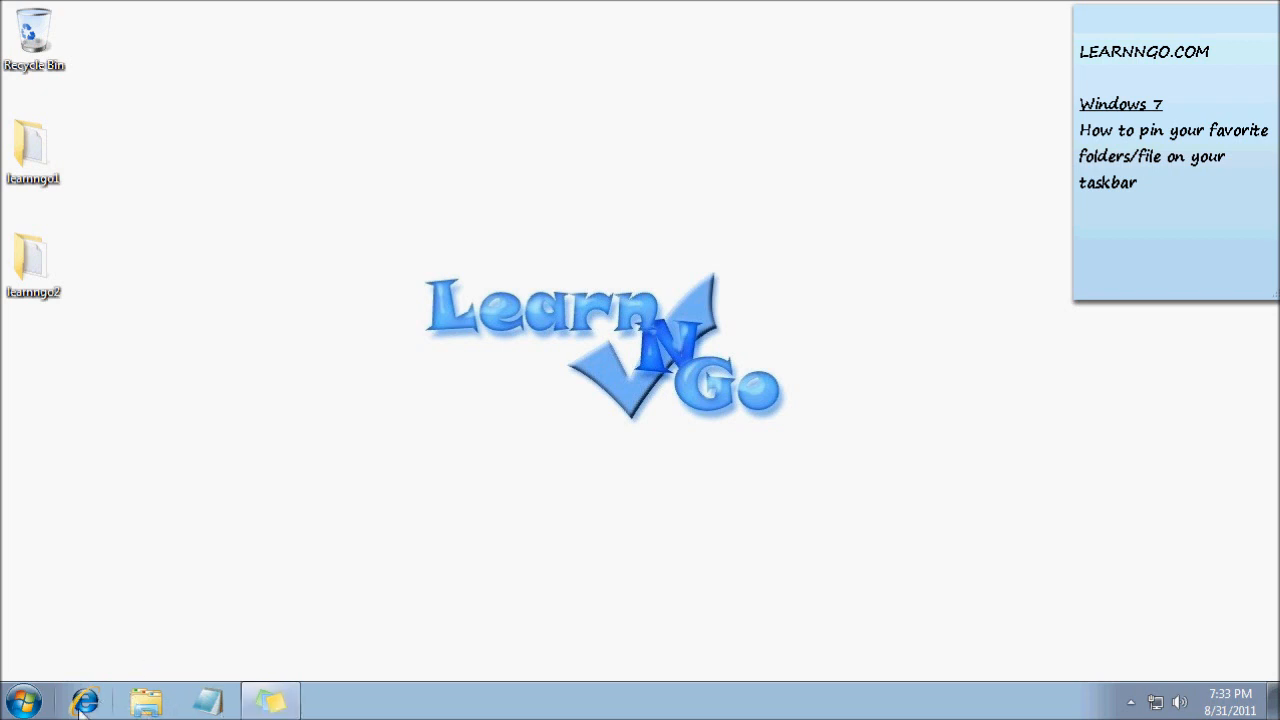
{"action": "mouse_move", "coordinate": [67, 710]}
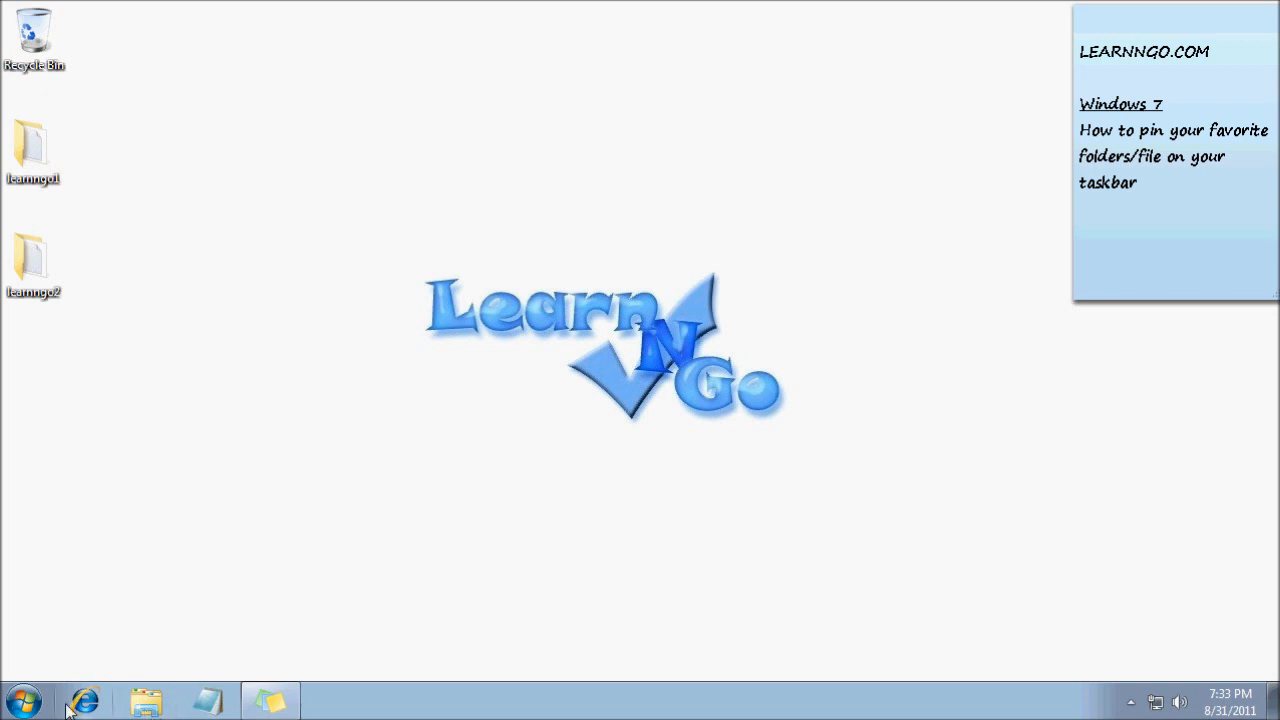
{"action": "mouse_move", "coordinate": [390, 713]}
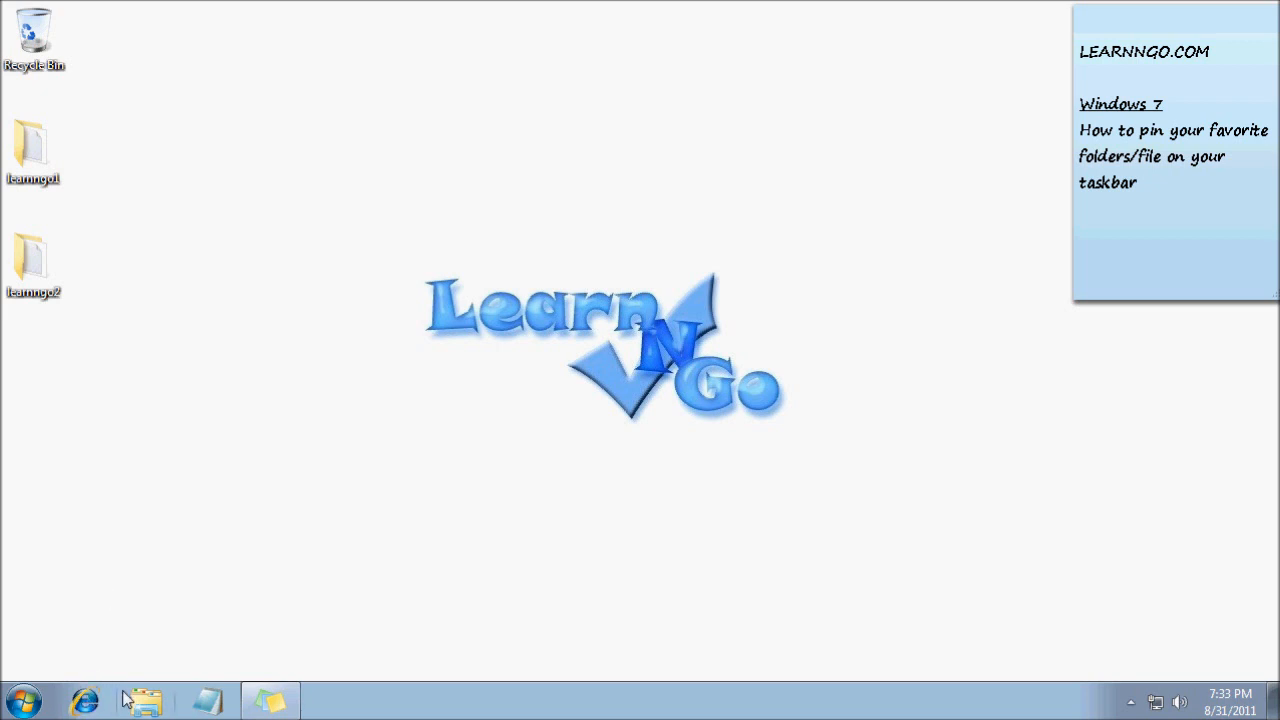
{"action": "mouse_move", "coordinate": [145, 700]}
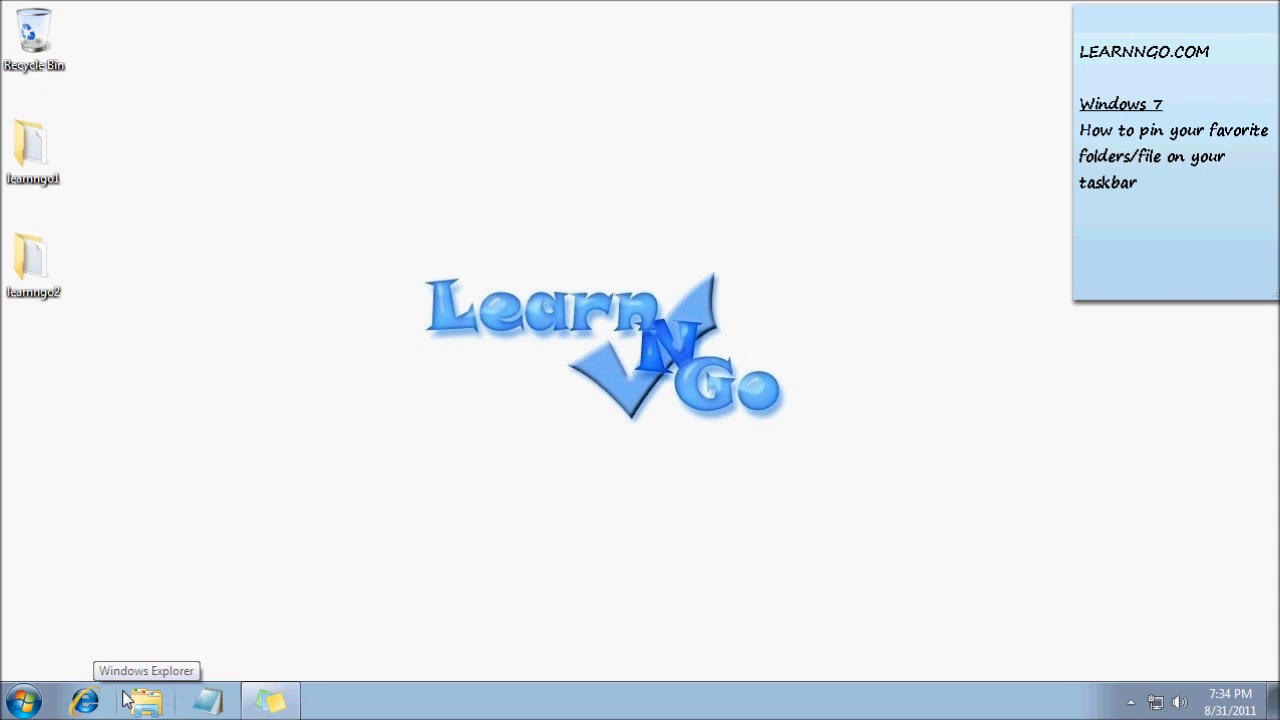
{"action": "mouse_move", "coordinate": [207, 700]}
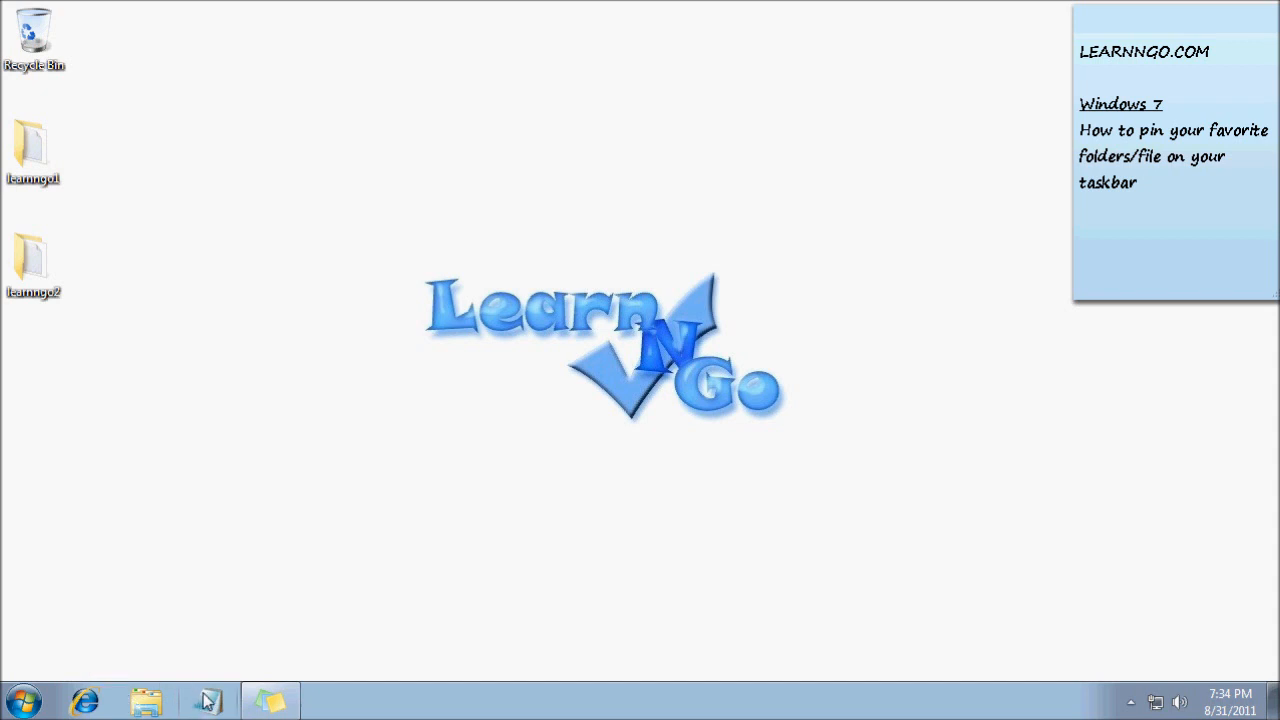
- Open an empty Notepad window from the taskbar, then put it away again
{"action": "left_click", "coordinate": [207, 700]}
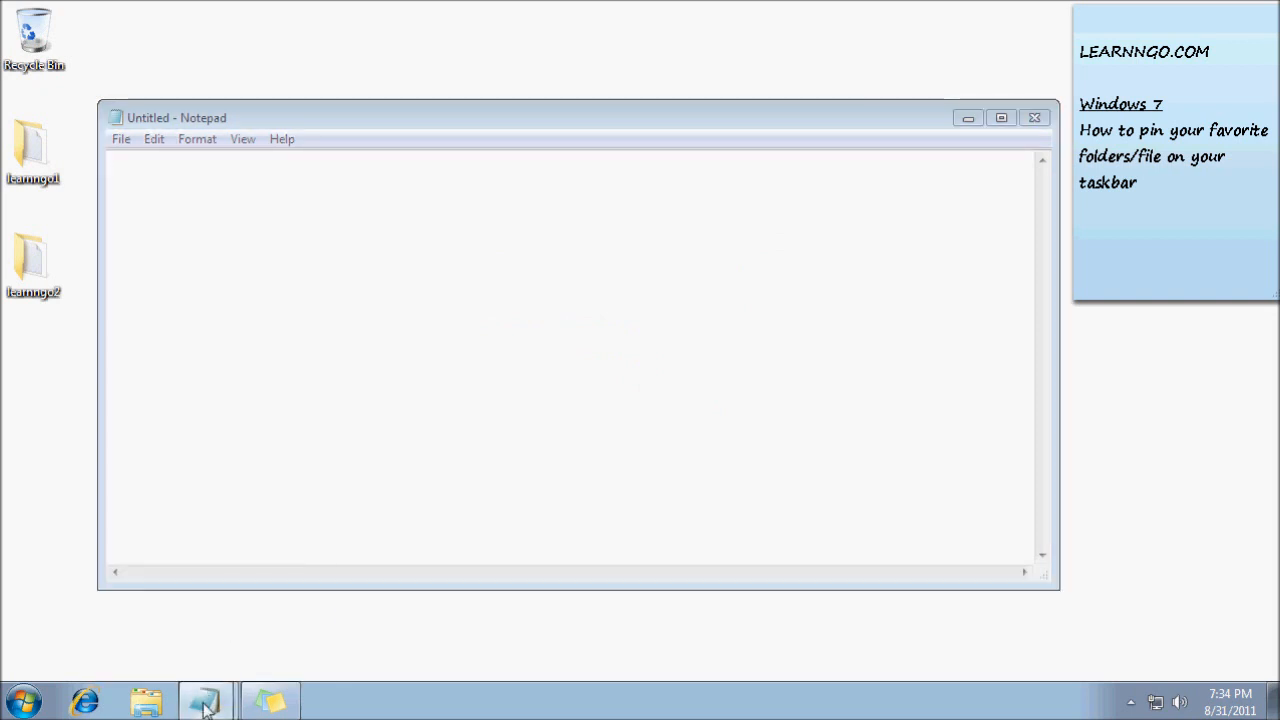
{"action": "left_click", "coordinate": [205, 700]}
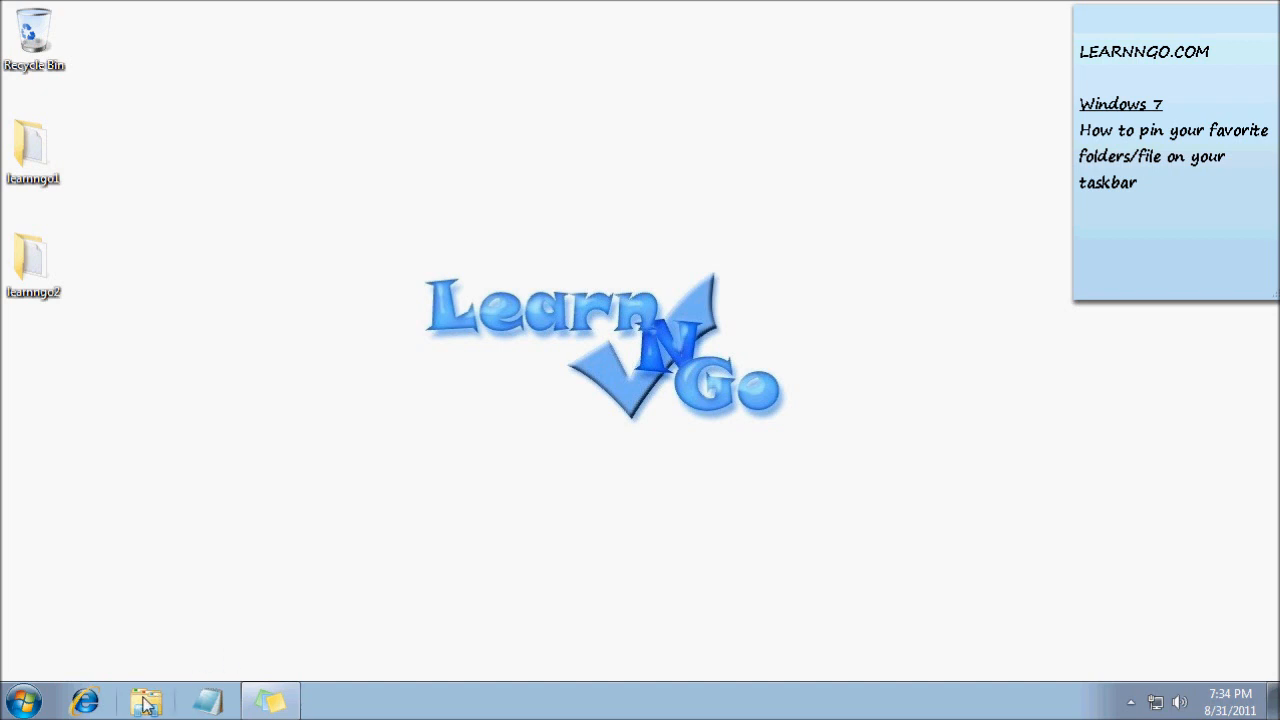
{"action": "mouse_move", "coordinate": [146, 701]}
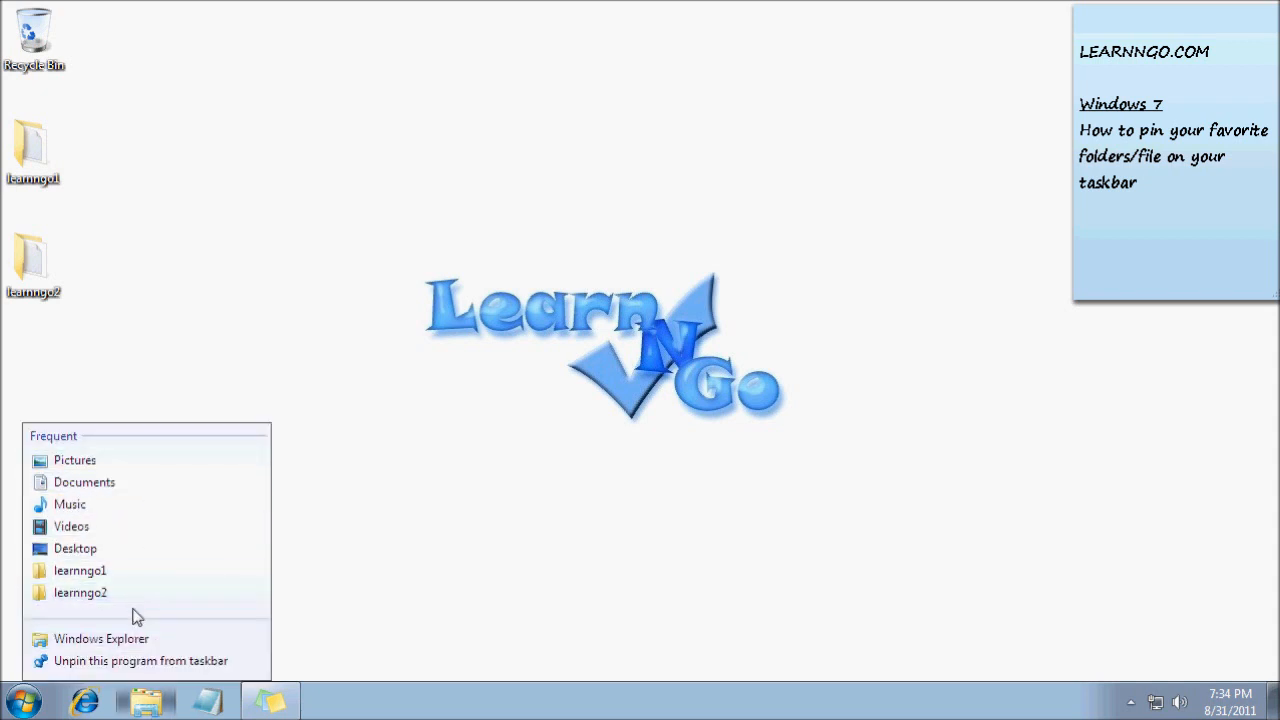
{"action": "mouse_move", "coordinate": [140, 592]}
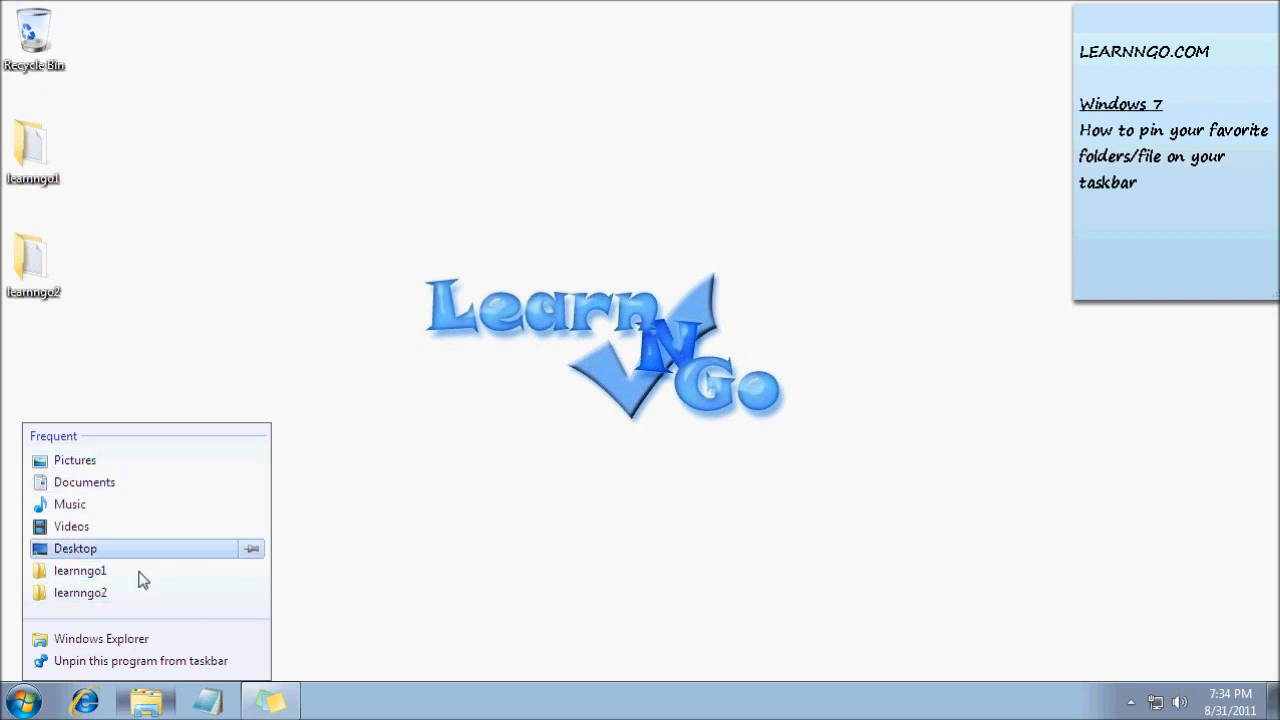
{"action": "mouse_move", "coordinate": [128, 571]}
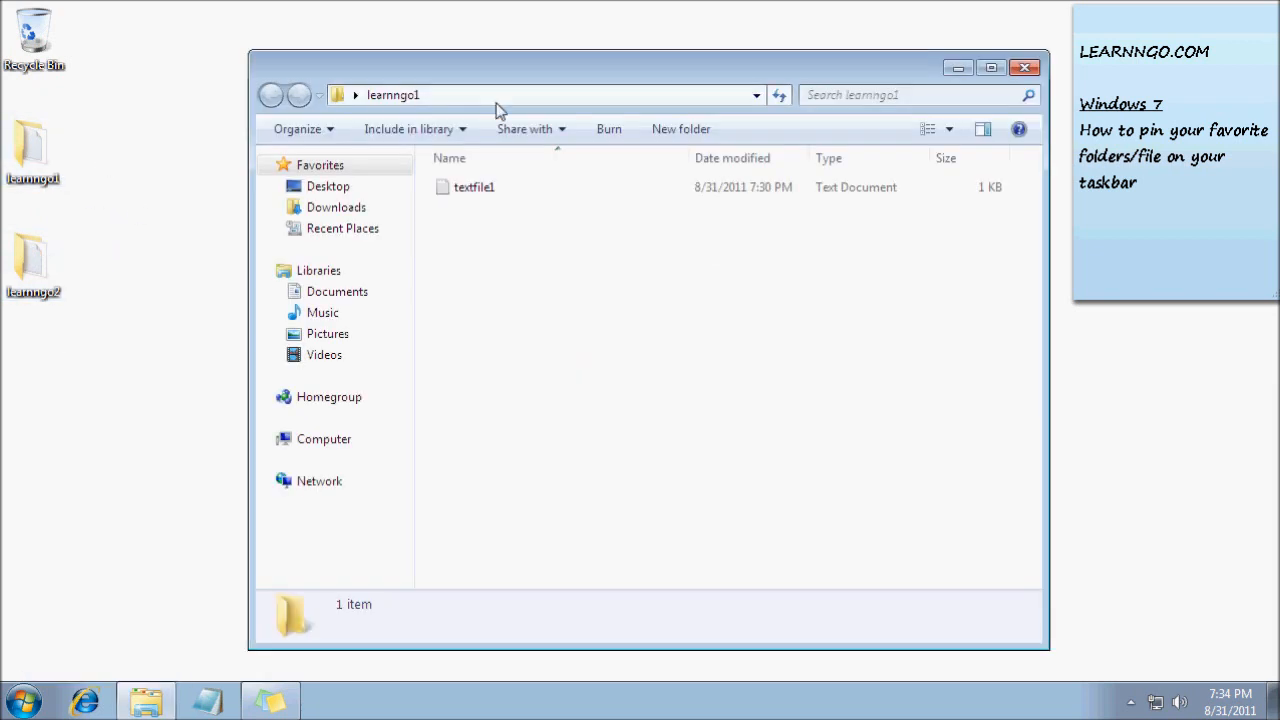
- Open the learnngo folders from the desktop, then close the learnngo2 window
{"action": "double_click", "coordinate": [33, 258]}
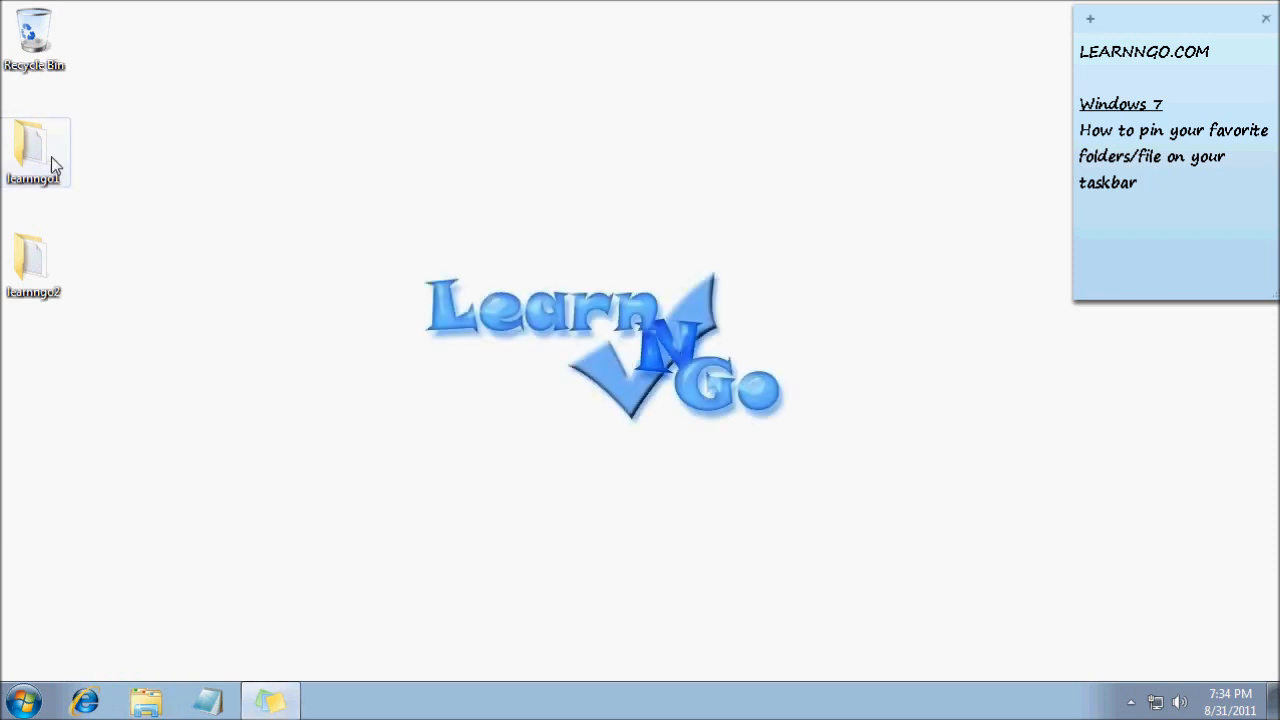
{"action": "double_click", "coordinate": [33, 150]}
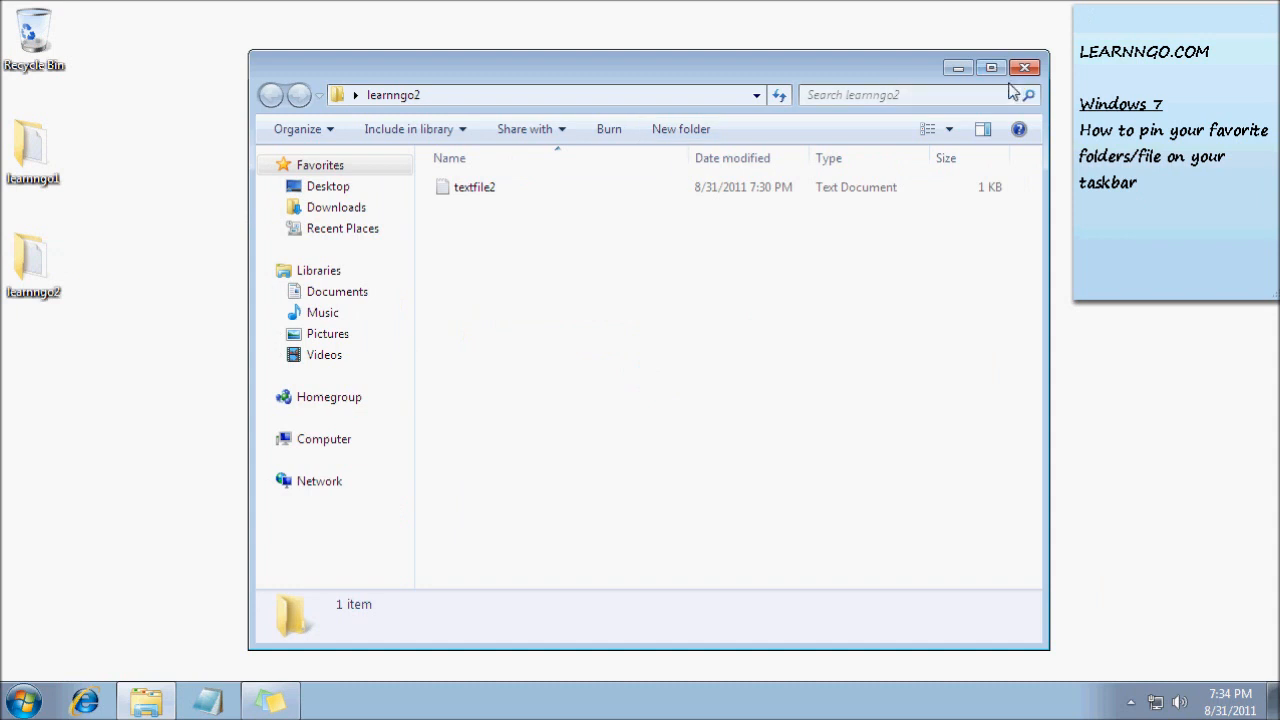
{"action": "left_click", "coordinate": [1024, 67]}
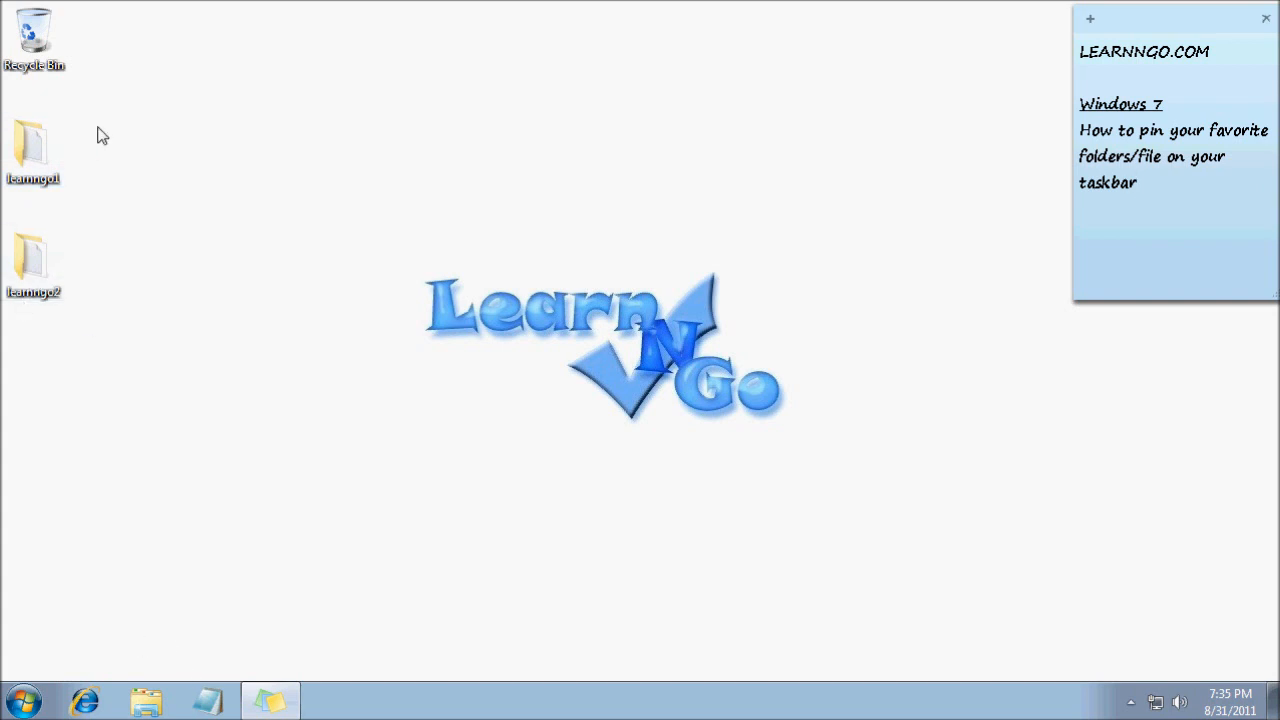
{"action": "mouse_move", "coordinate": [157, 132]}
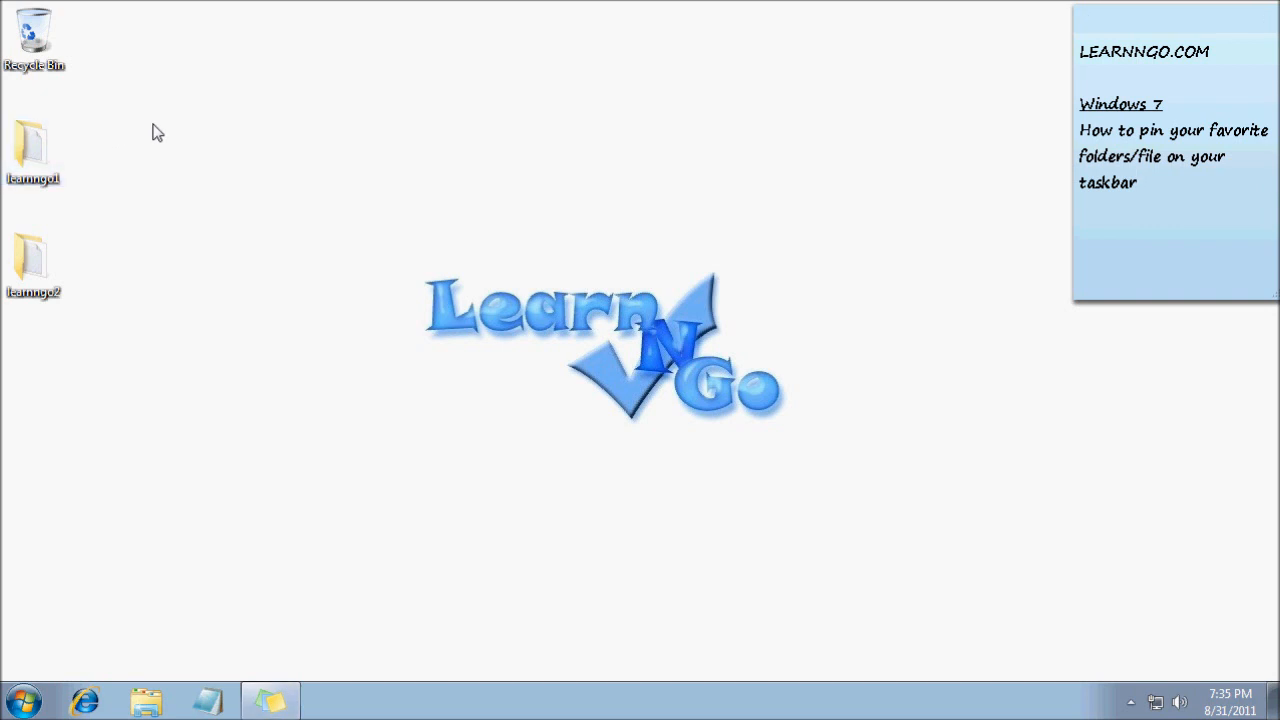
{"action": "mouse_move", "coordinate": [147, 700]}
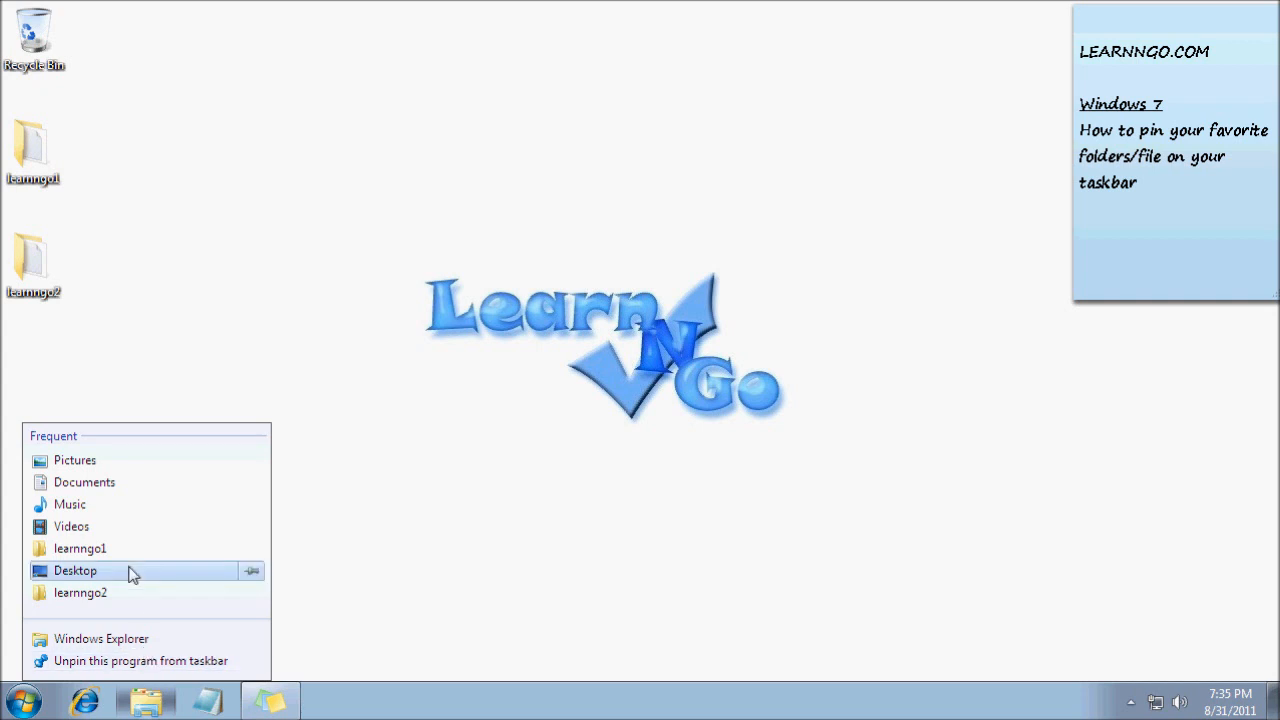
{"action": "mouse_move", "coordinate": [80, 548]}
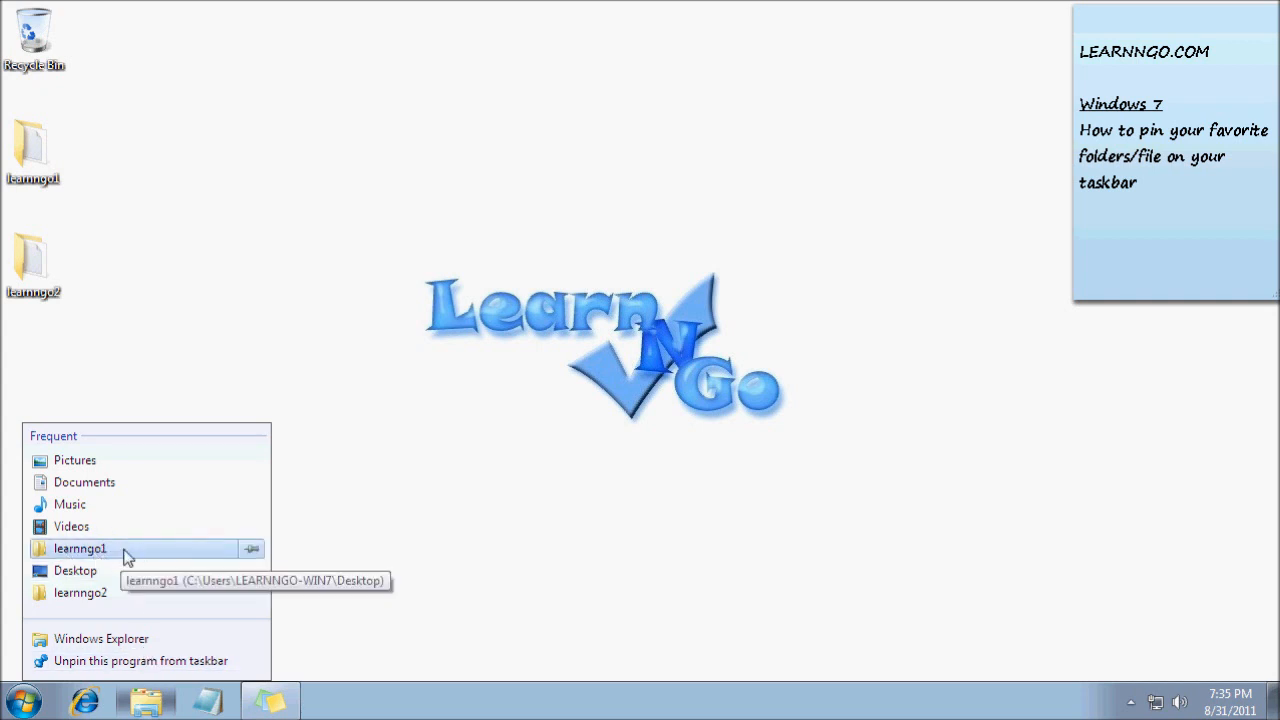
{"action": "mouse_move", "coordinate": [98, 560]}
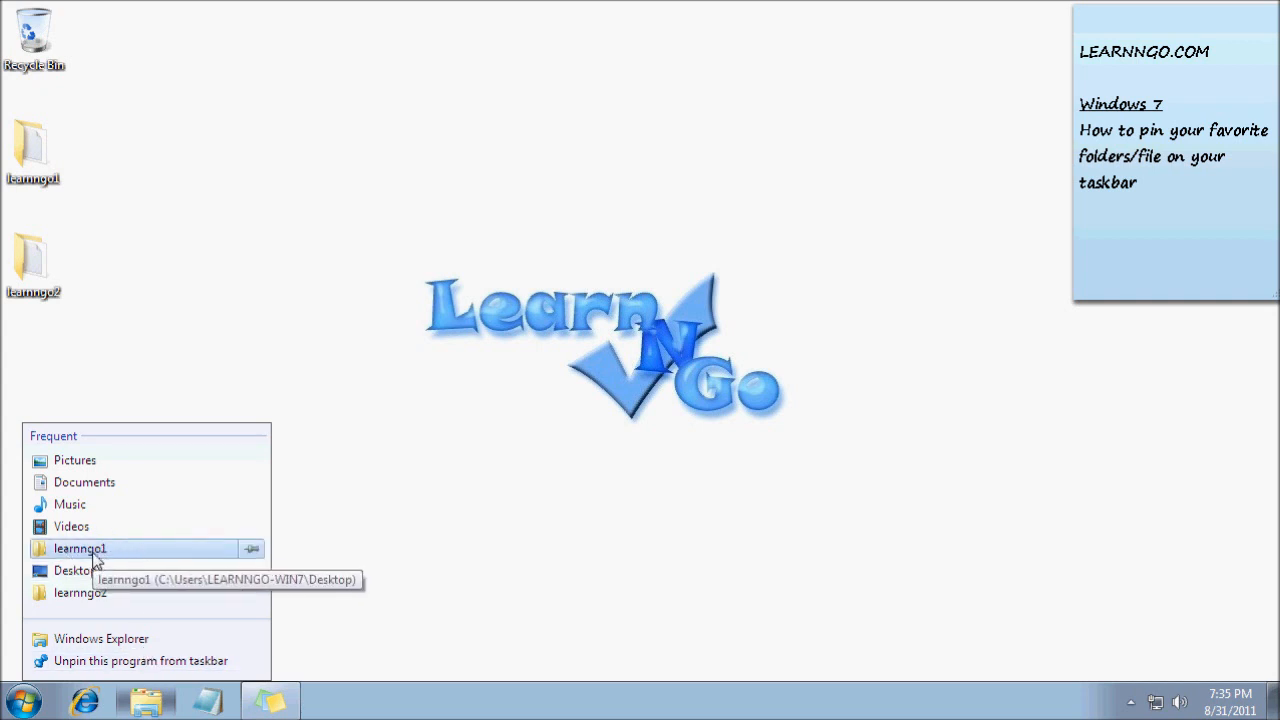
{"action": "mouse_move", "coordinate": [253, 550]}
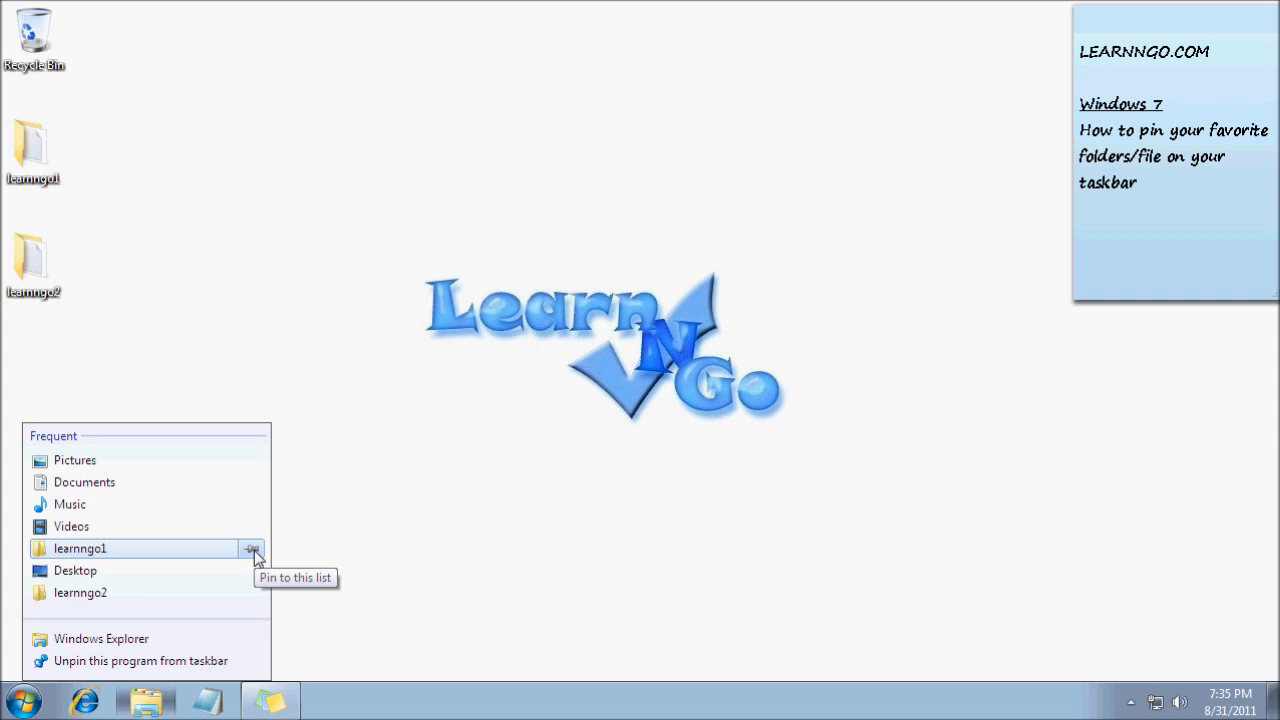
- Pin learnngo1 and learnngo2 in the Windows Explorer taskbar jump list
{"action": "left_click", "coordinate": [252, 548]}
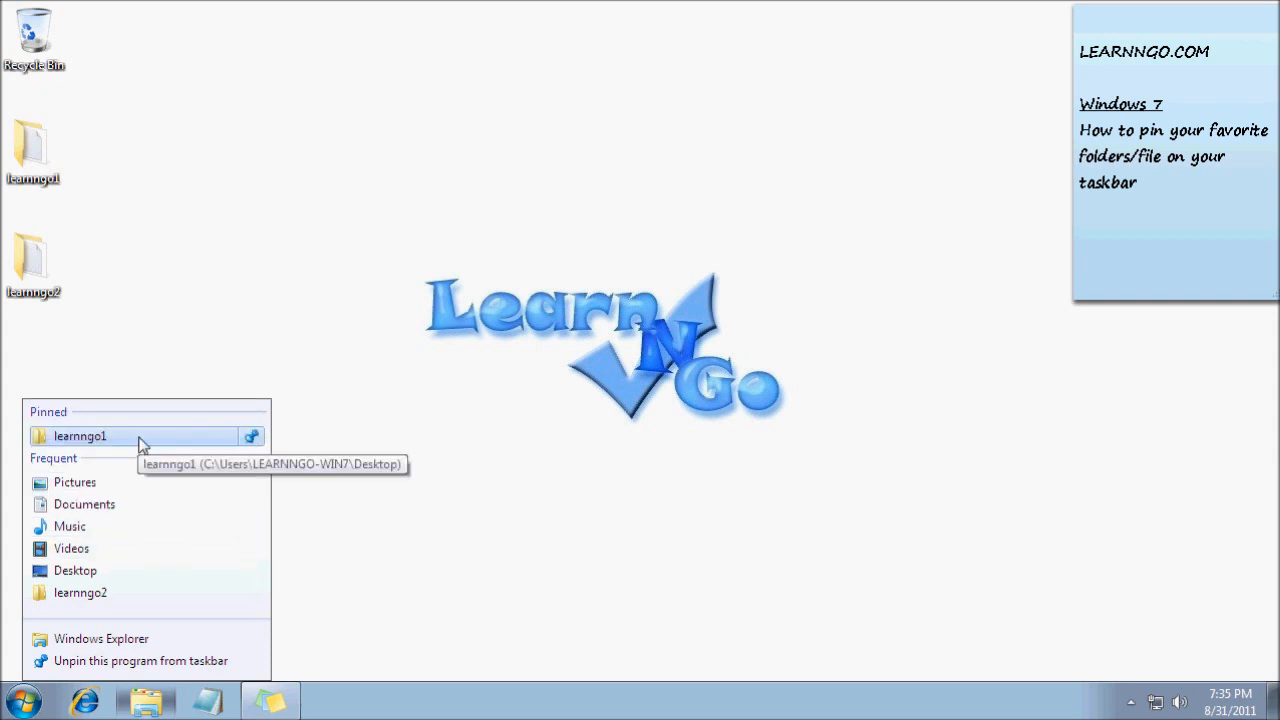
{"action": "mouse_move", "coordinate": [150, 447]}
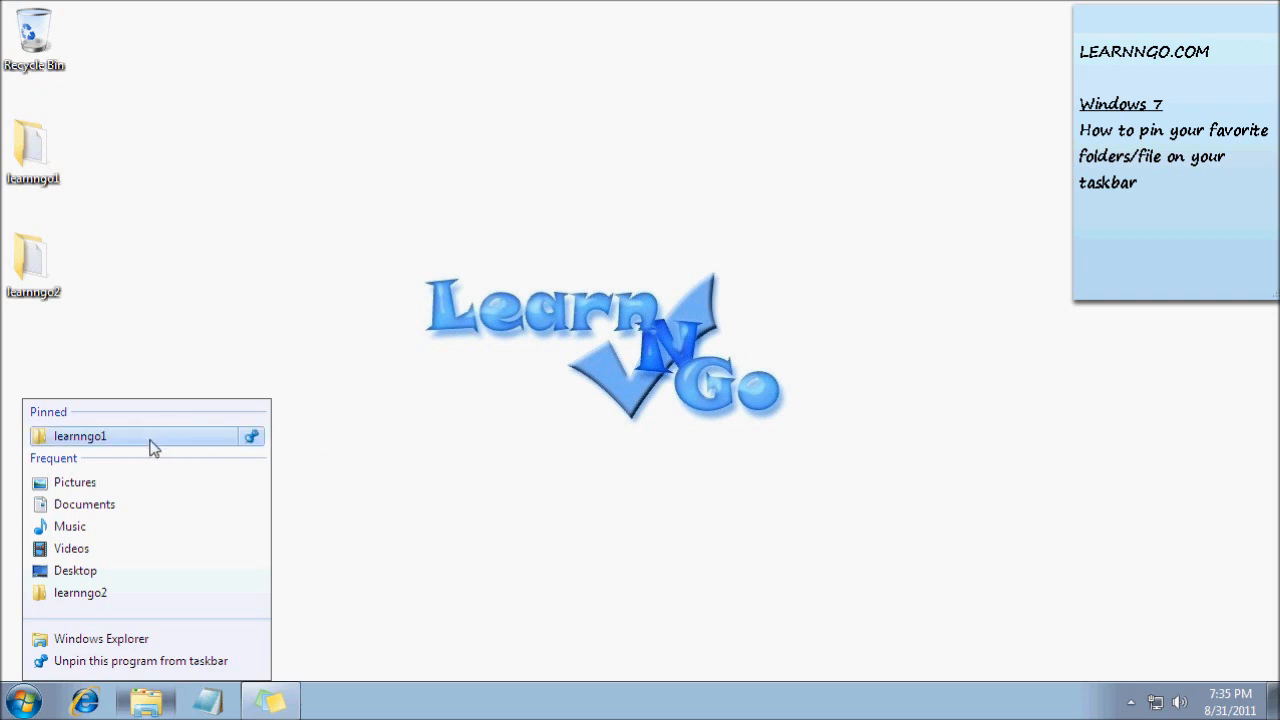
{"action": "mouse_move", "coordinate": [108, 570]}
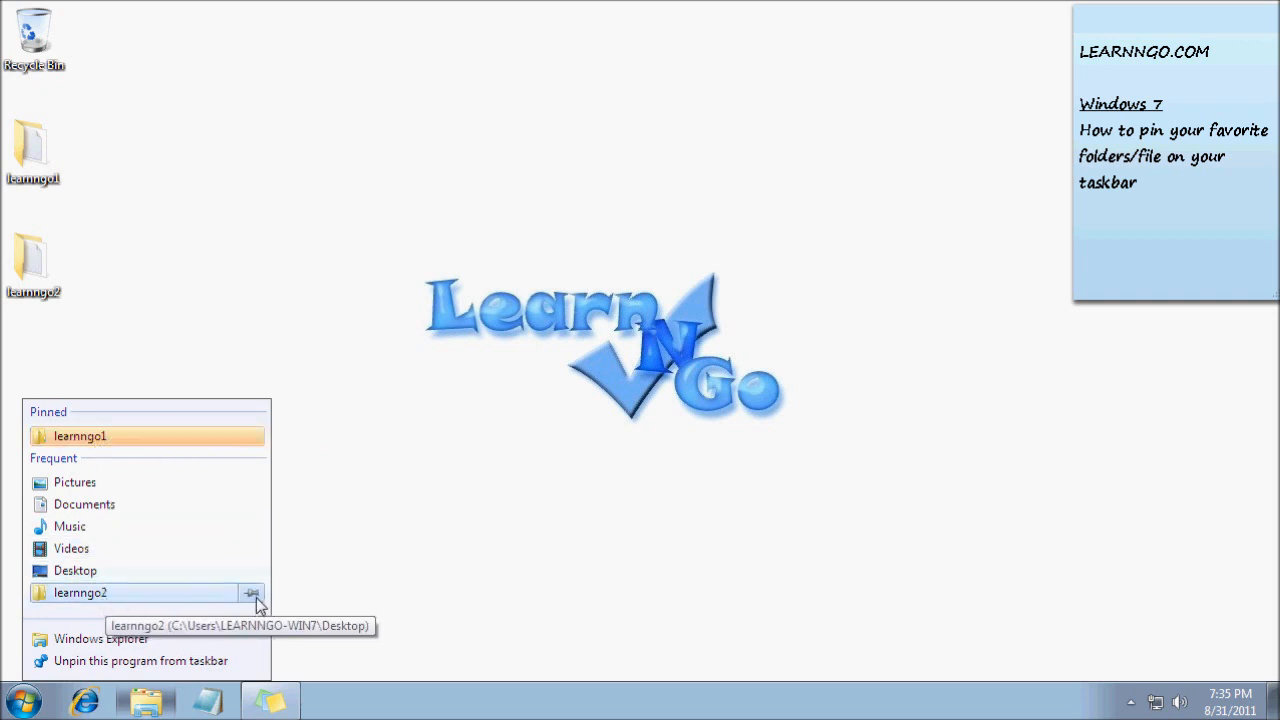
{"action": "left_click", "coordinate": [250, 630]}
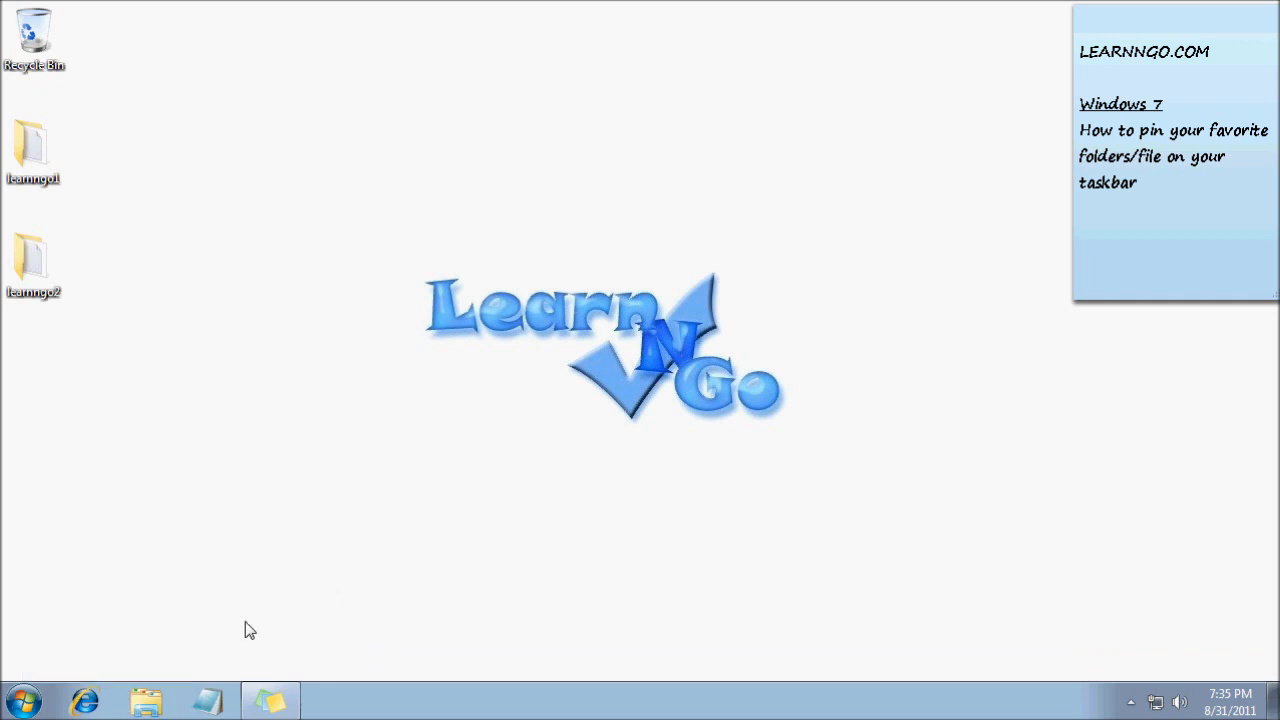
{"action": "mouse_move", "coordinate": [160, 700]}
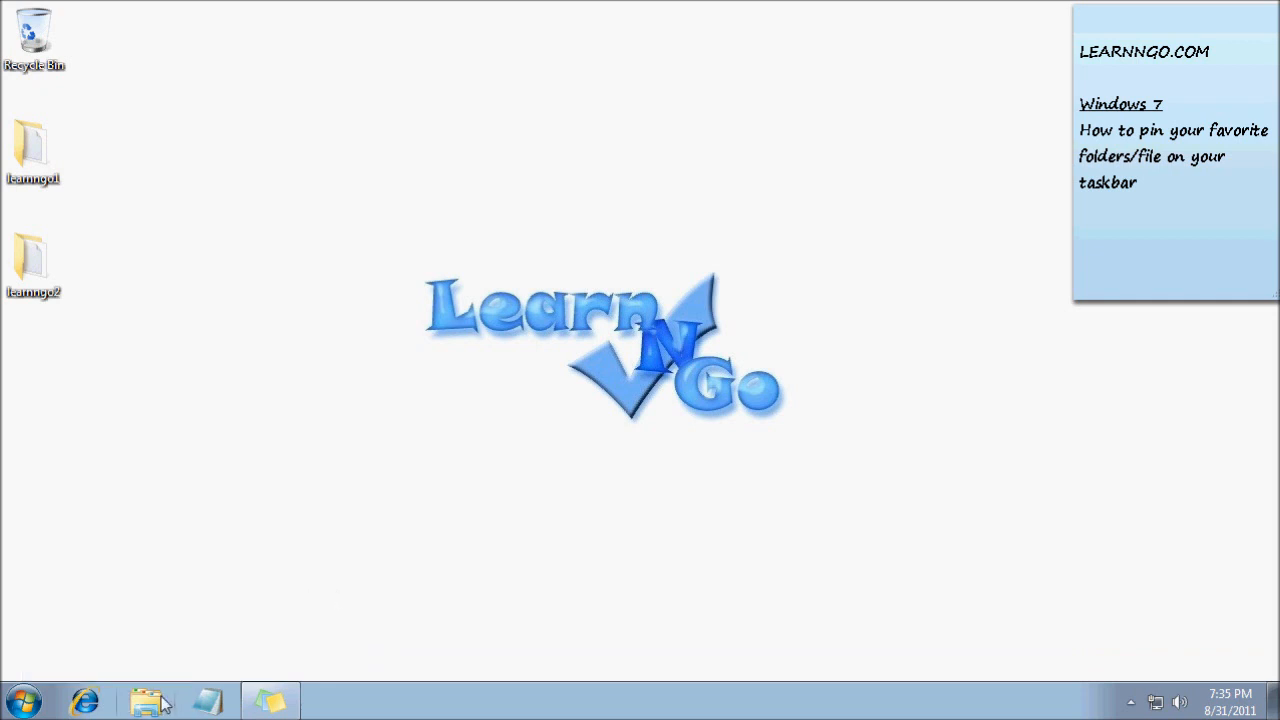
{"action": "mouse_move", "coordinate": [150, 700]}
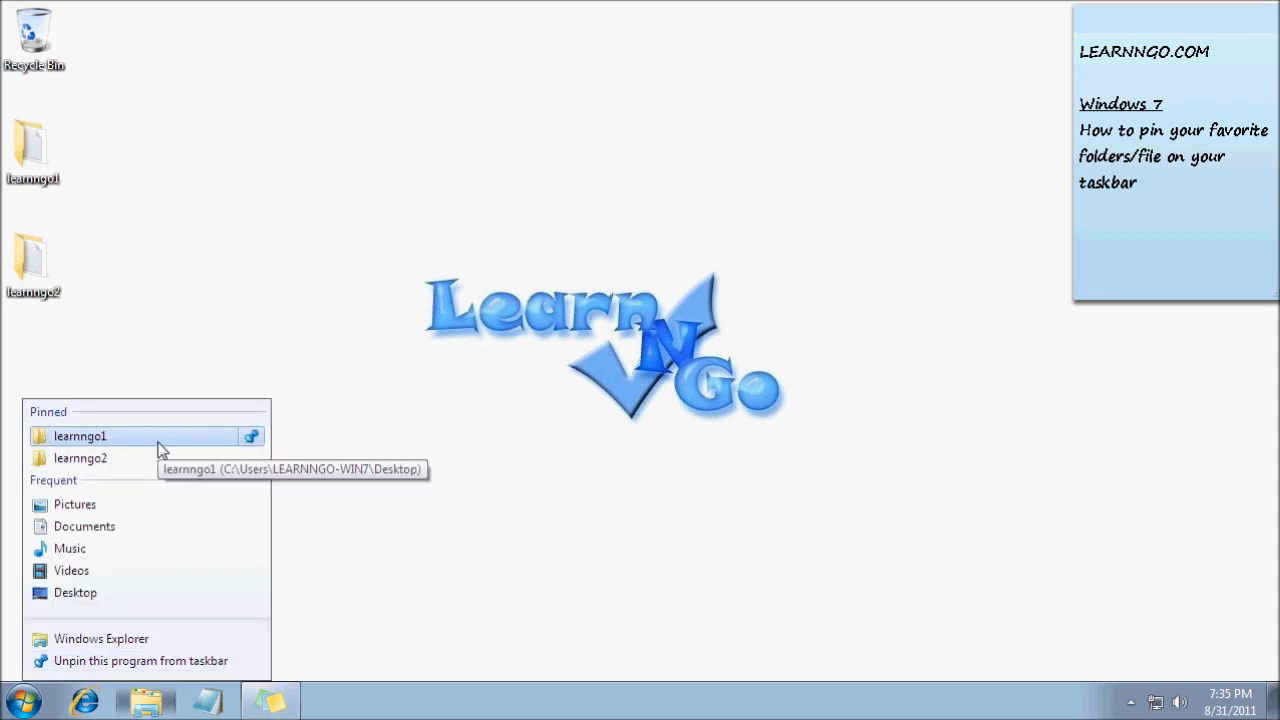
- Open Explorer at Computer to browse the drives
{"action": "left_click", "coordinate": [80, 436]}
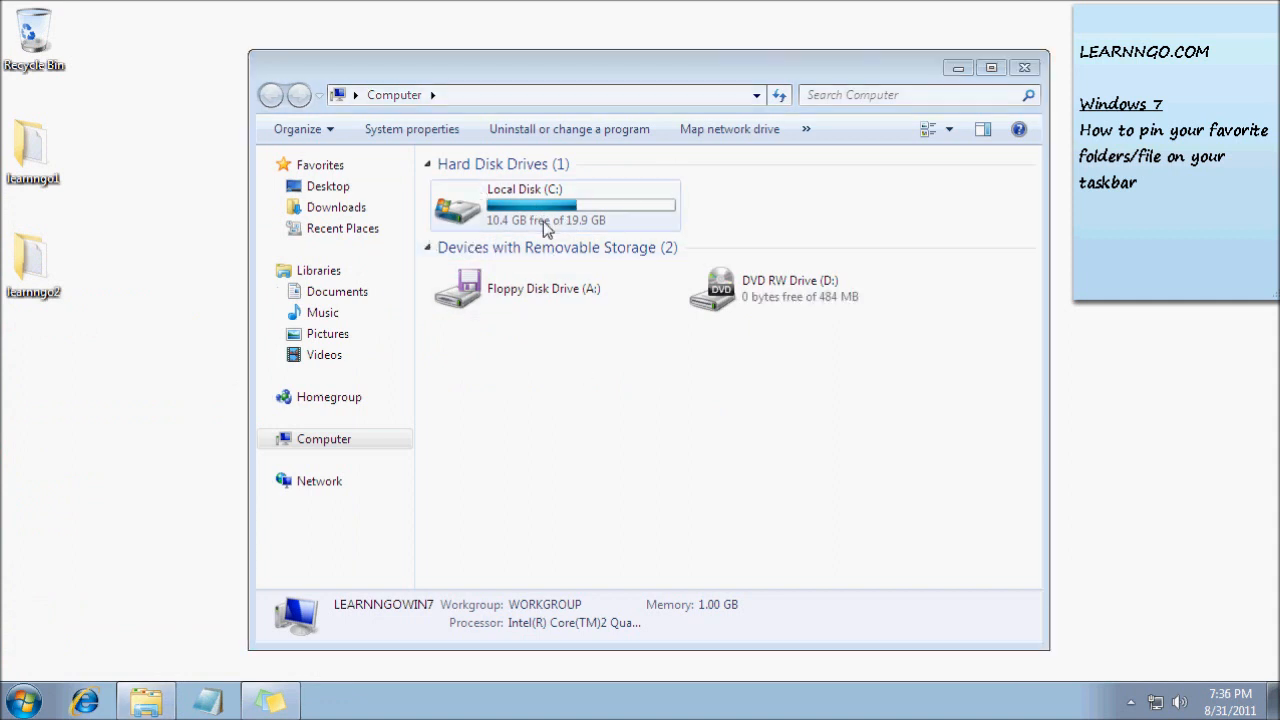
- Browse Local Disk (C:), then open pinned learnngo1 from the jump list and close it
{"action": "double_click", "coordinate": [524, 205]}
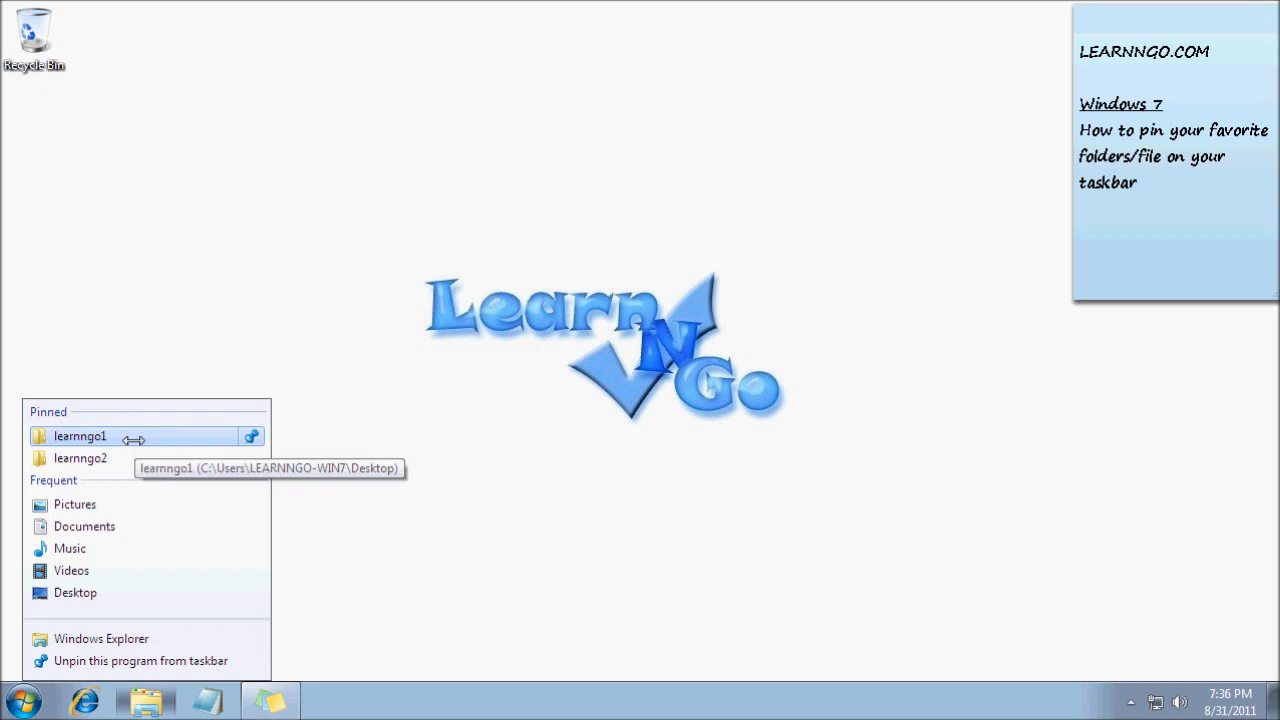
{"action": "left_click", "coordinate": [79, 436]}
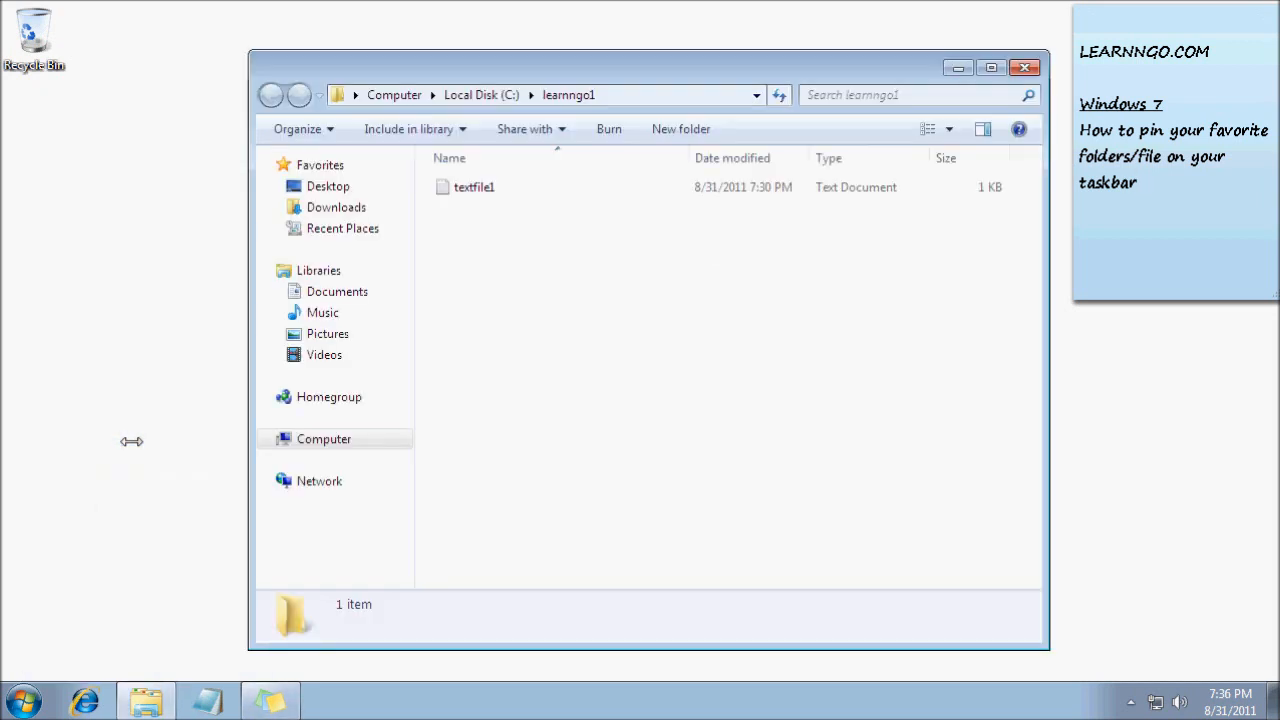
{"action": "left_click", "coordinate": [1024, 67]}
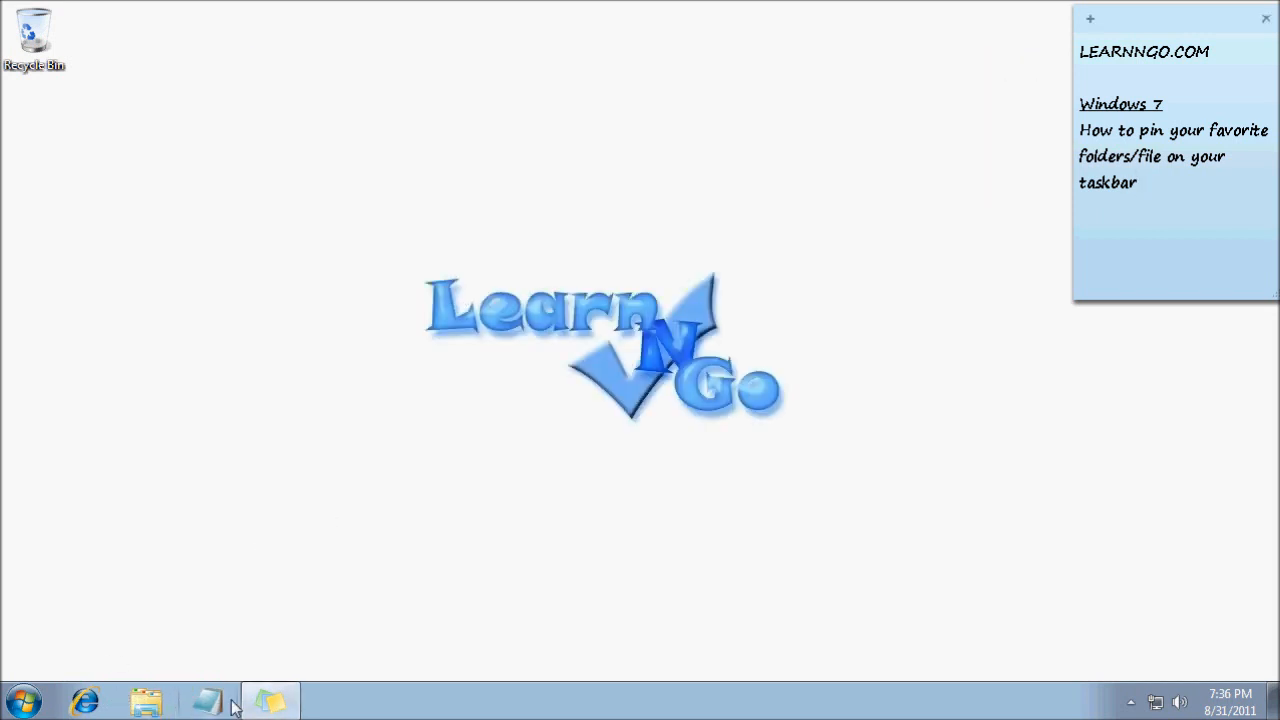
{"action": "mouse_move", "coordinate": [210, 700]}
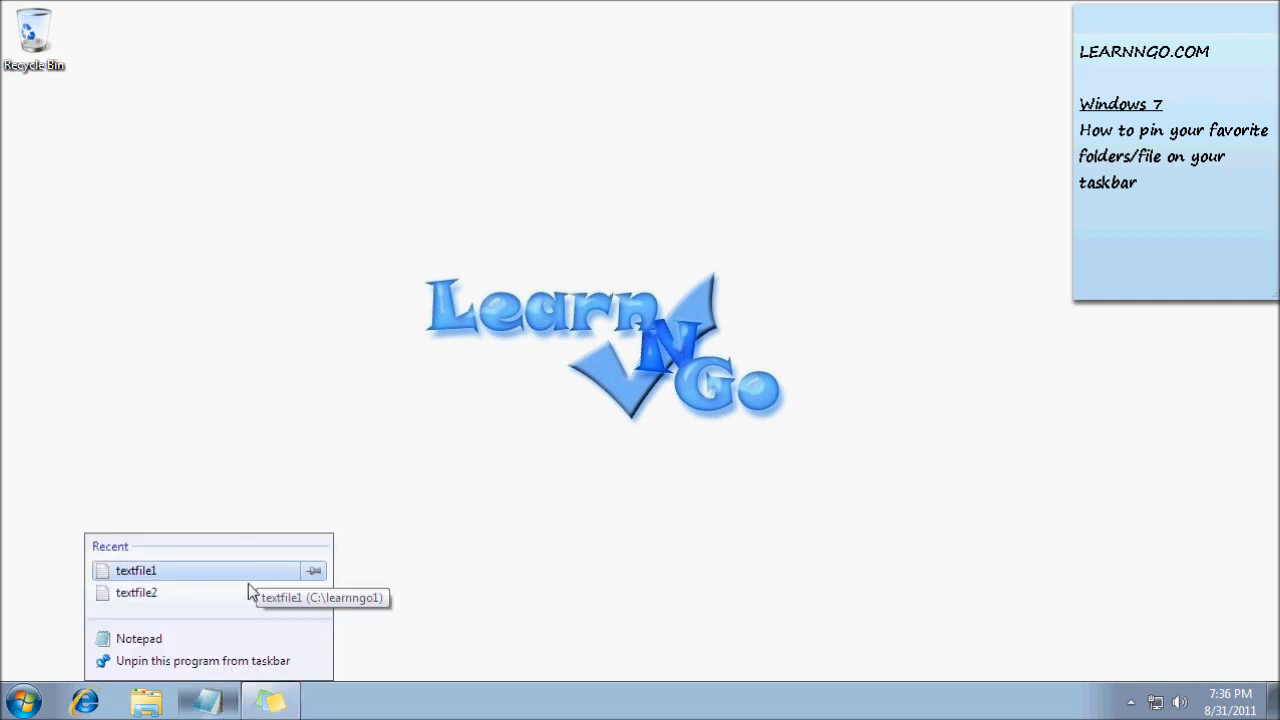
{"action": "mouse_move", "coordinate": [237, 585]}
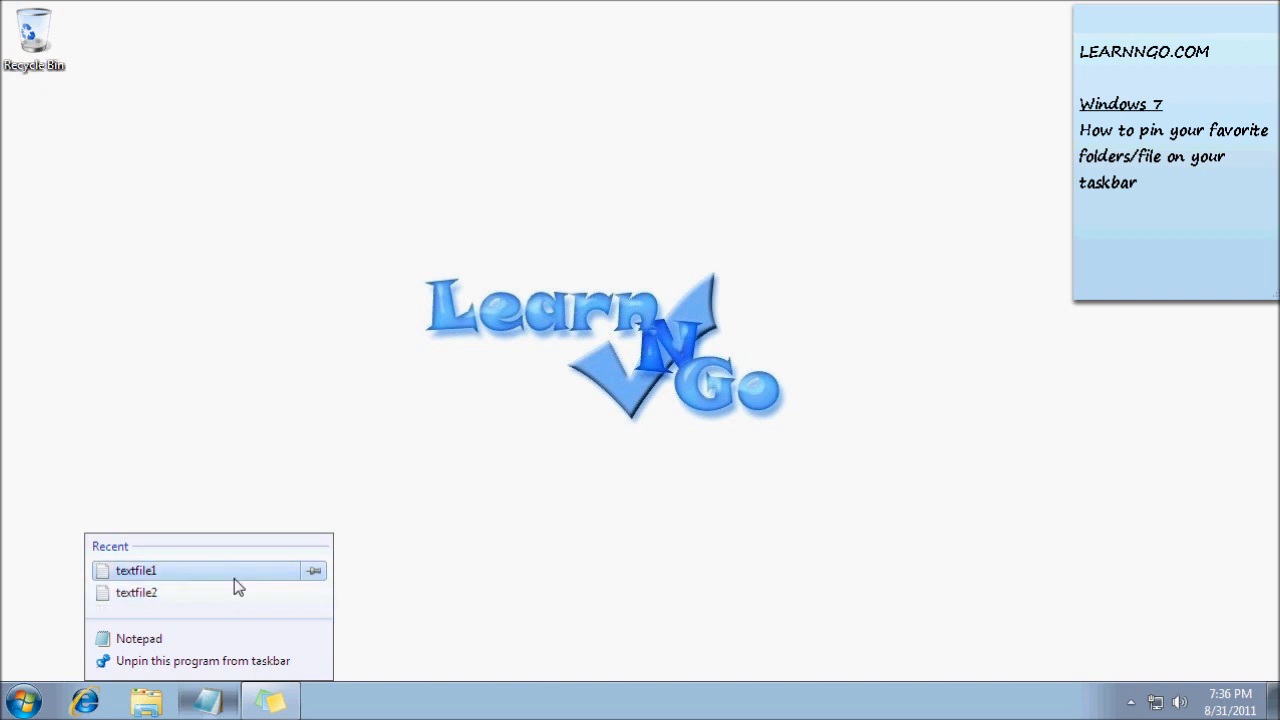
{"action": "mouse_move", "coordinate": [313, 571]}
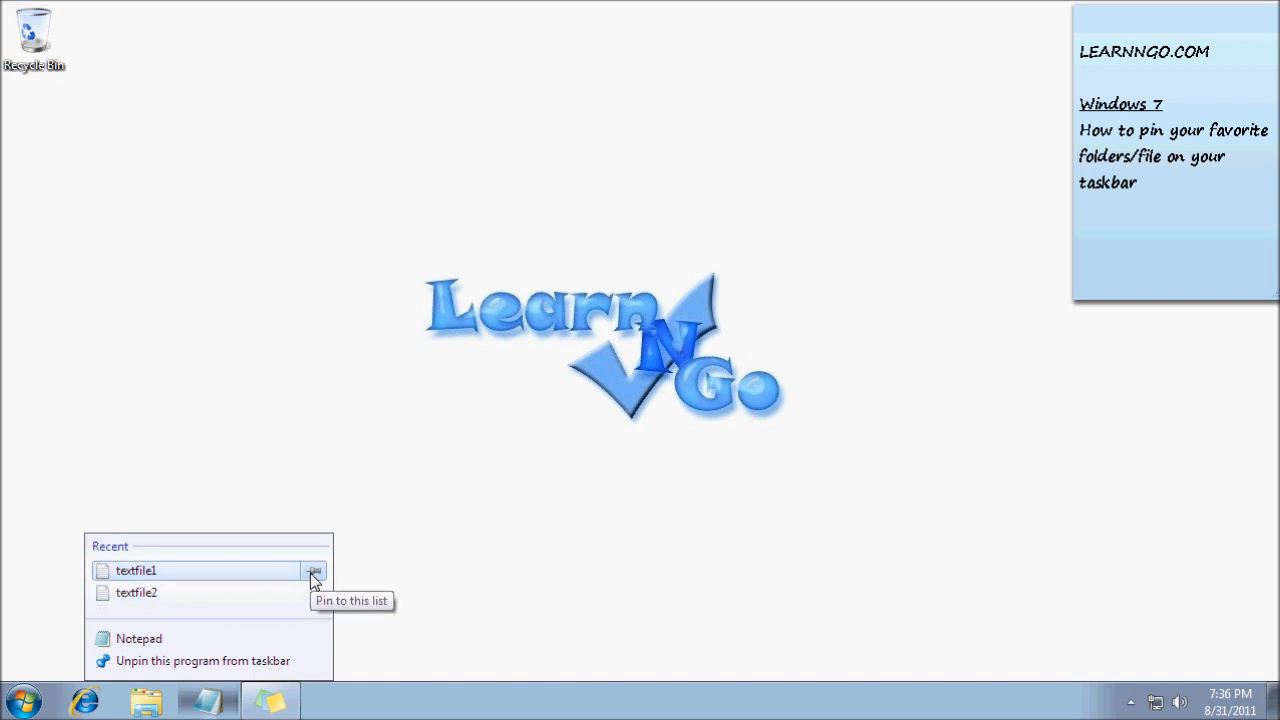
- Pin textfile1 and textfile2 under Pinned in Notepad's taskbar jump list
{"action": "left_click", "coordinate": [314, 570]}
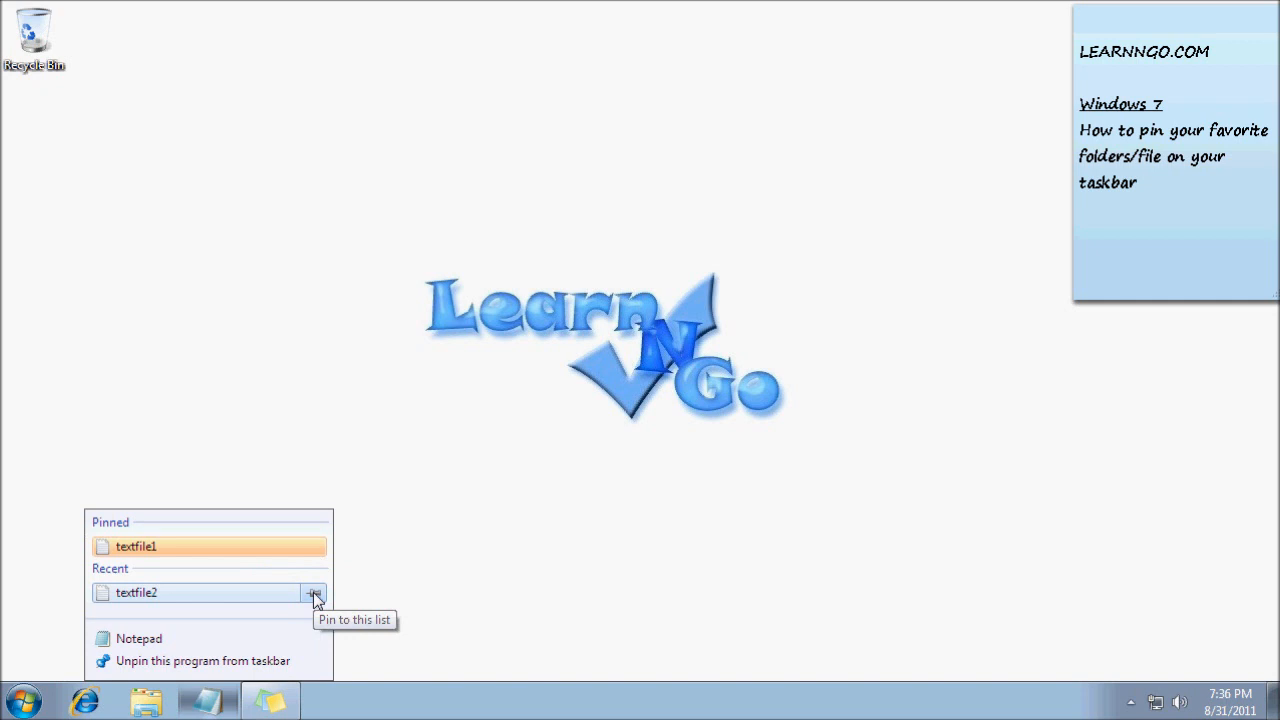
{"action": "left_click", "coordinate": [314, 592]}
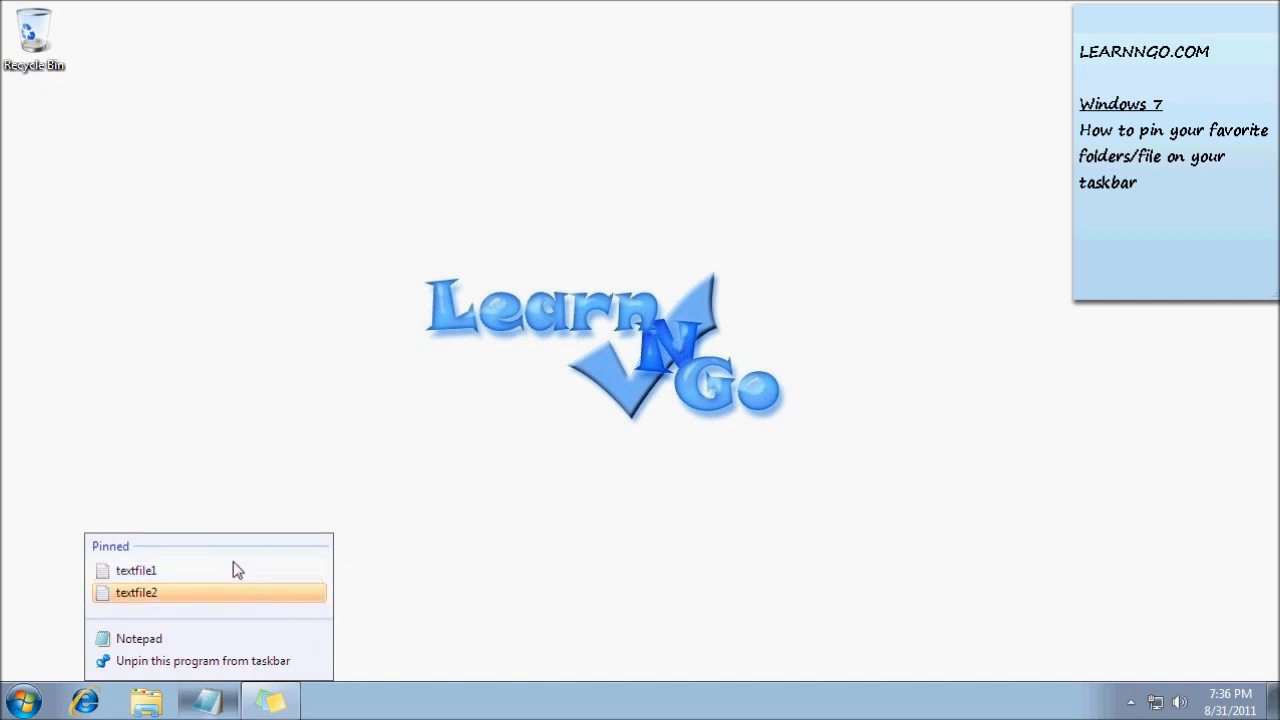
{"action": "mouse_move", "coordinate": [215, 700]}
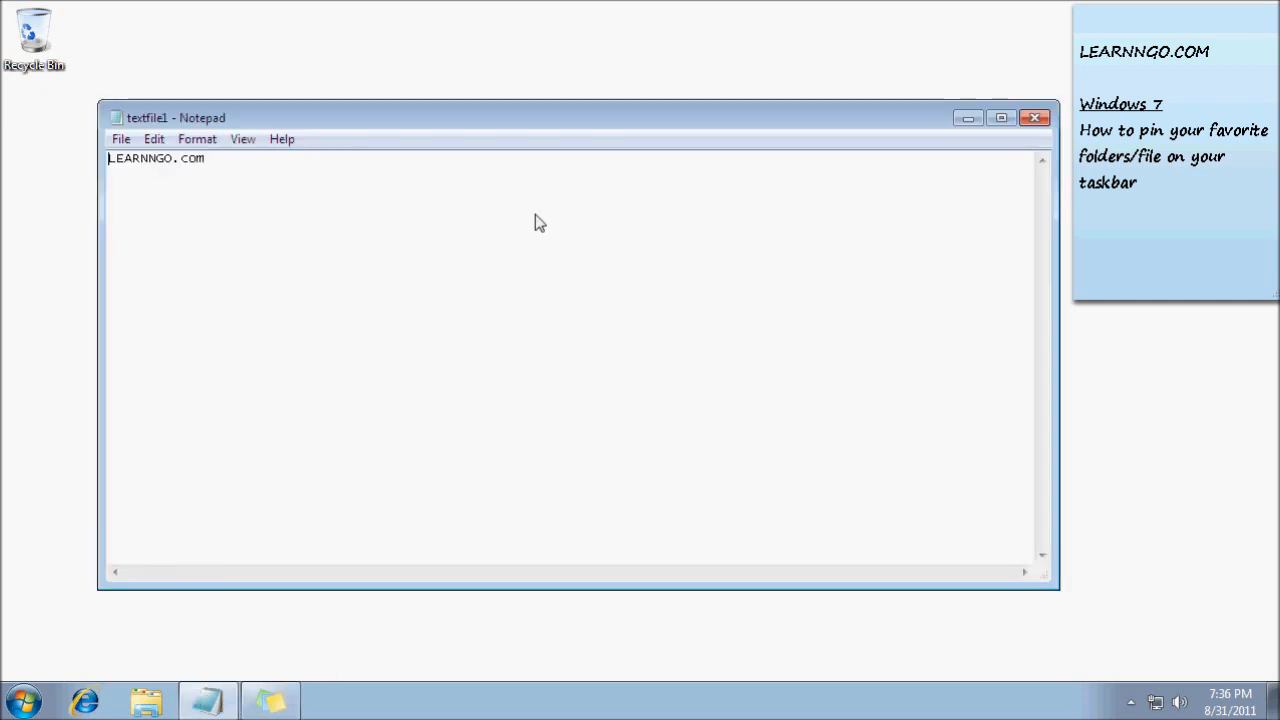
- Add a 'bla bla' line to textfile1, then close its Notepad window
{"action": "type", "text": "b1"}
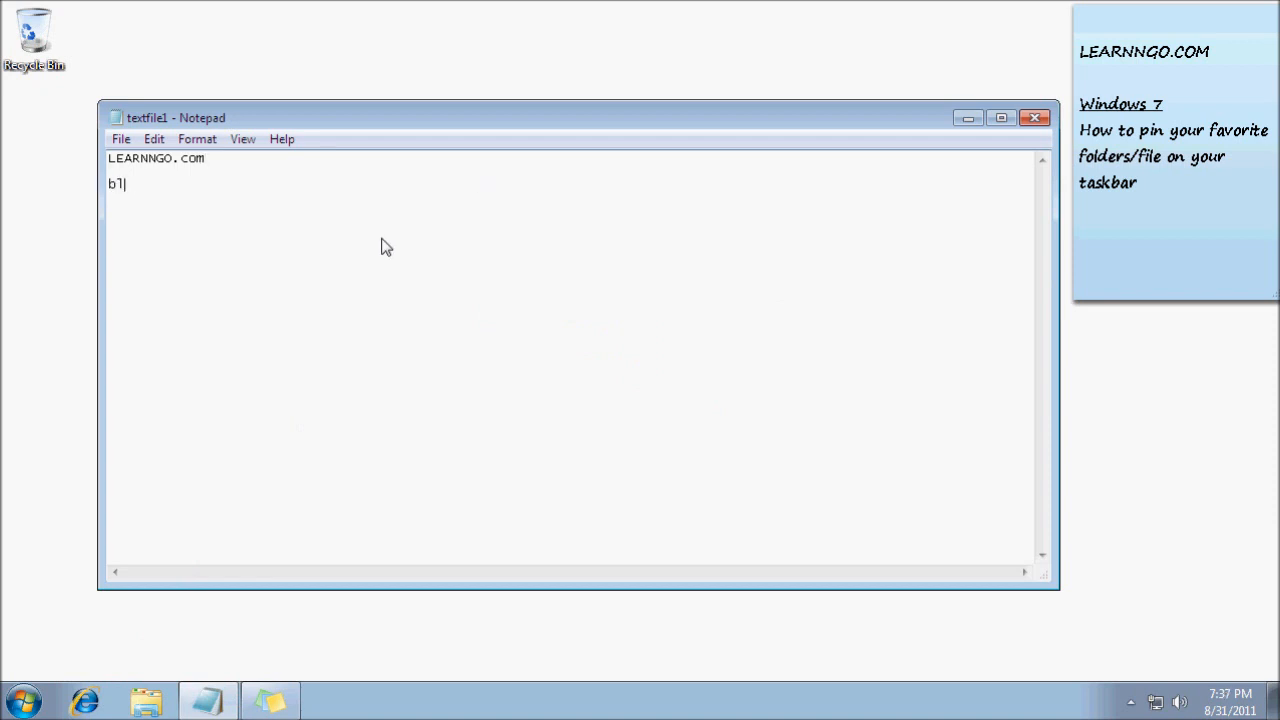
{"action": "type", "text": "a b1a"}
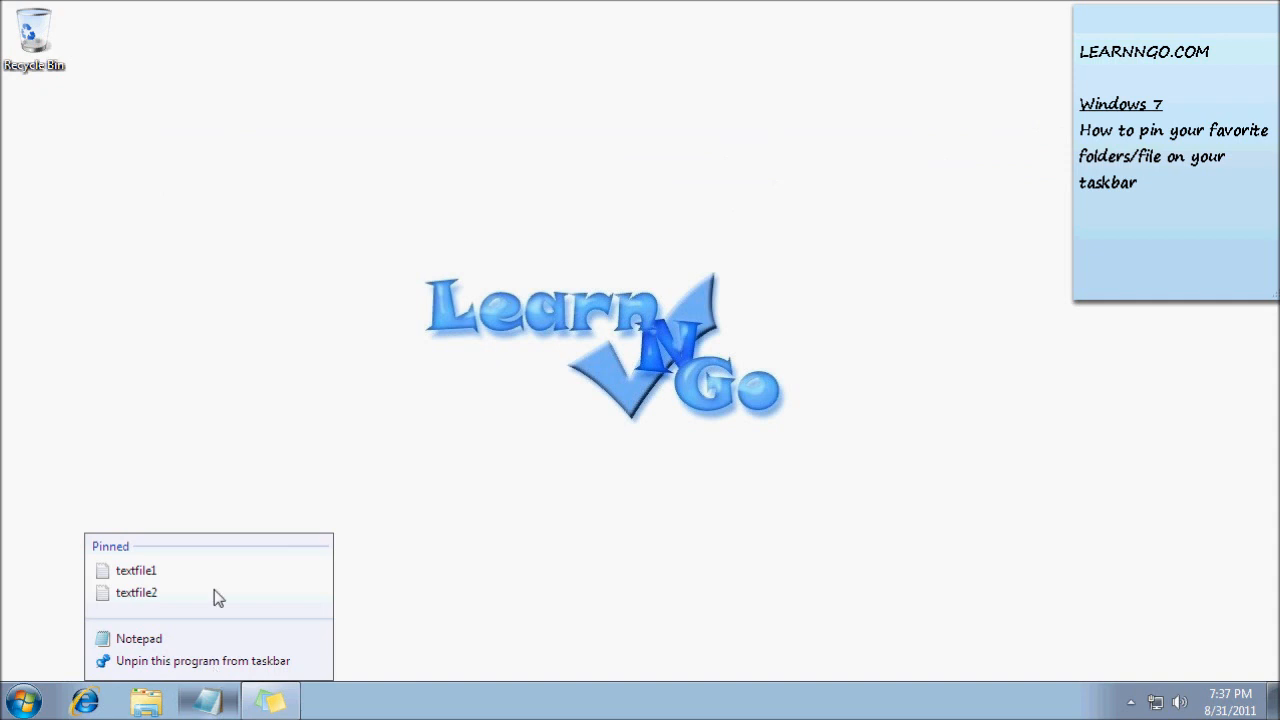
{"action": "left_click", "coordinate": [137, 570]}
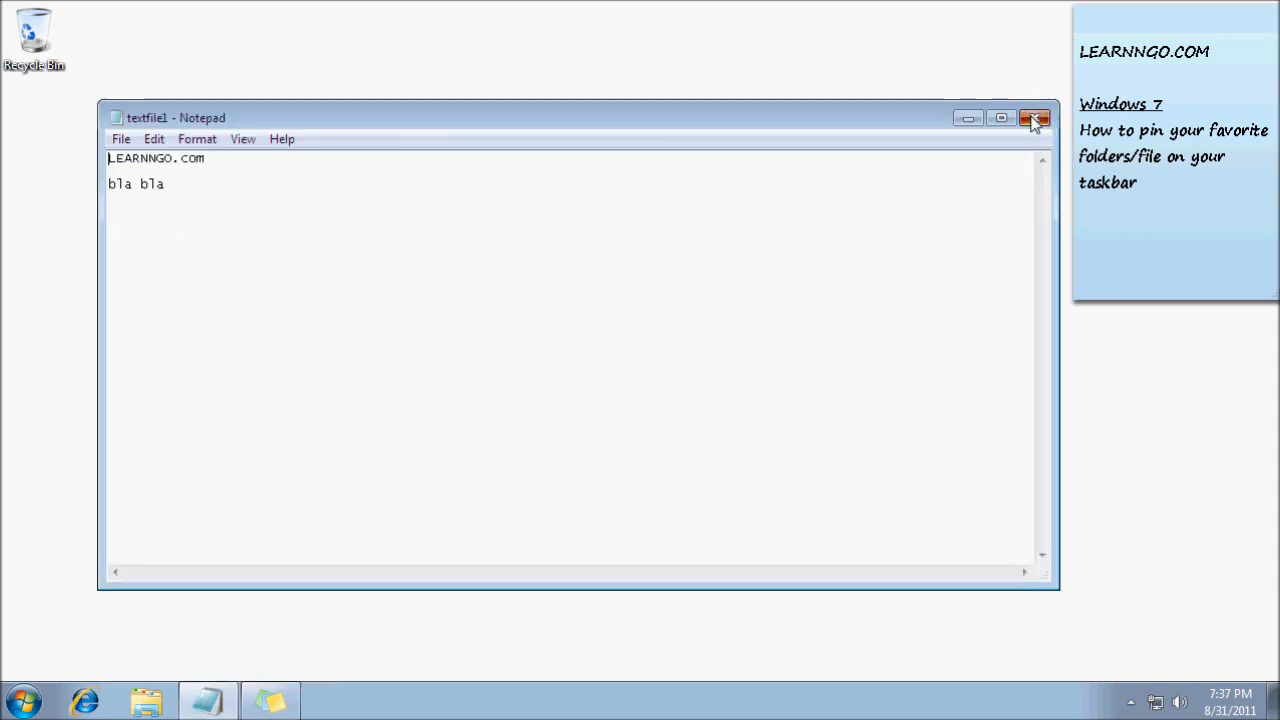
{"action": "left_click", "coordinate": [1035, 118]}
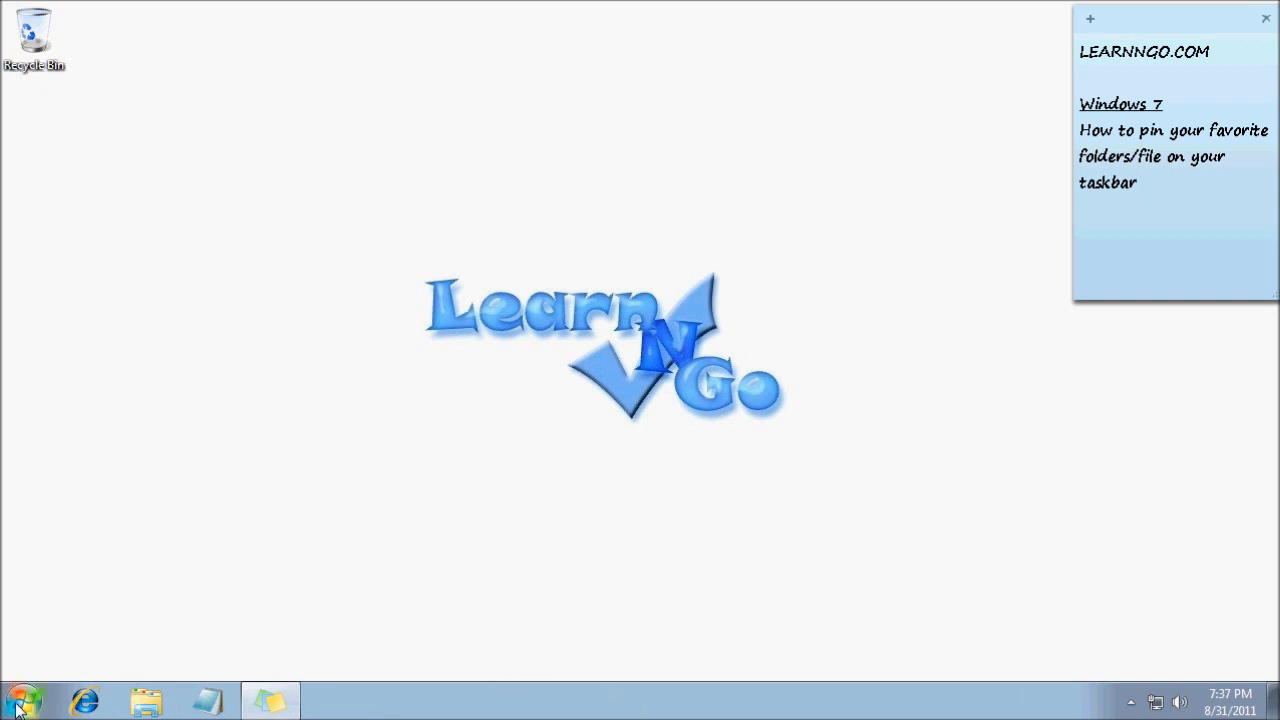
{"action": "left_click", "coordinate": [18, 700]}
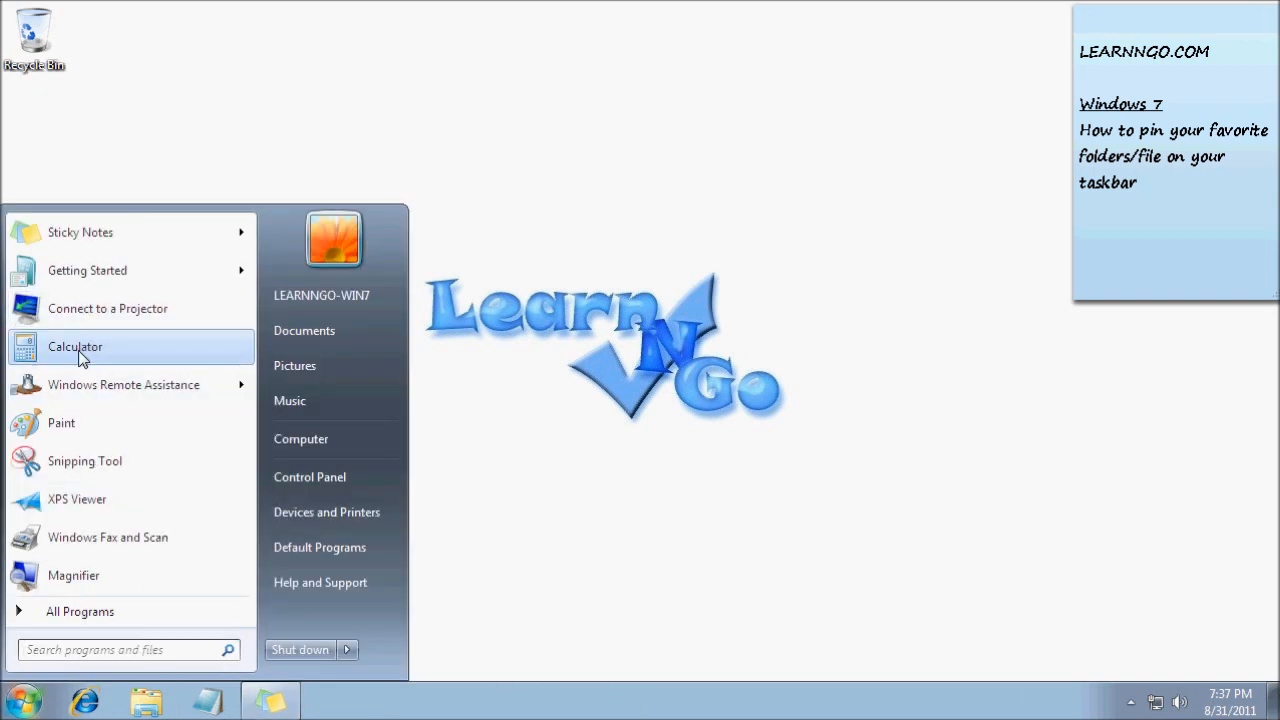
{"action": "right_click", "coordinate": [75, 347]}
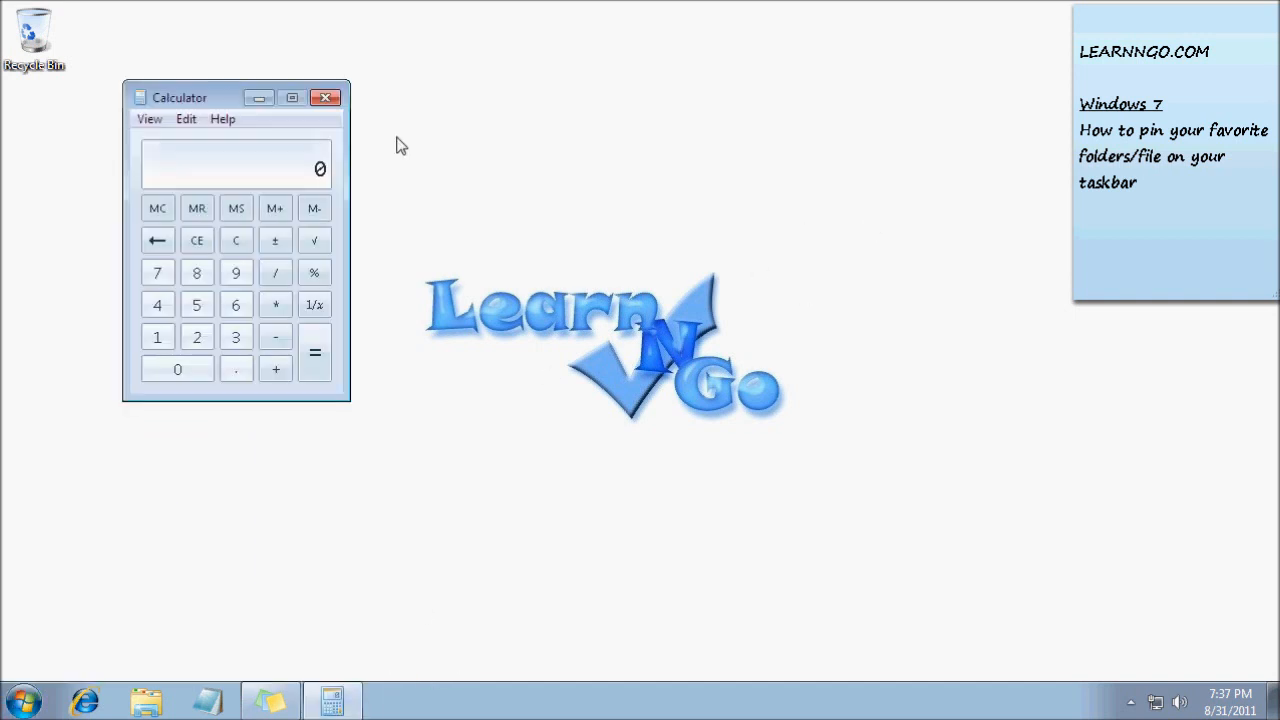
{"action": "right_click", "coordinate": [330, 700]}
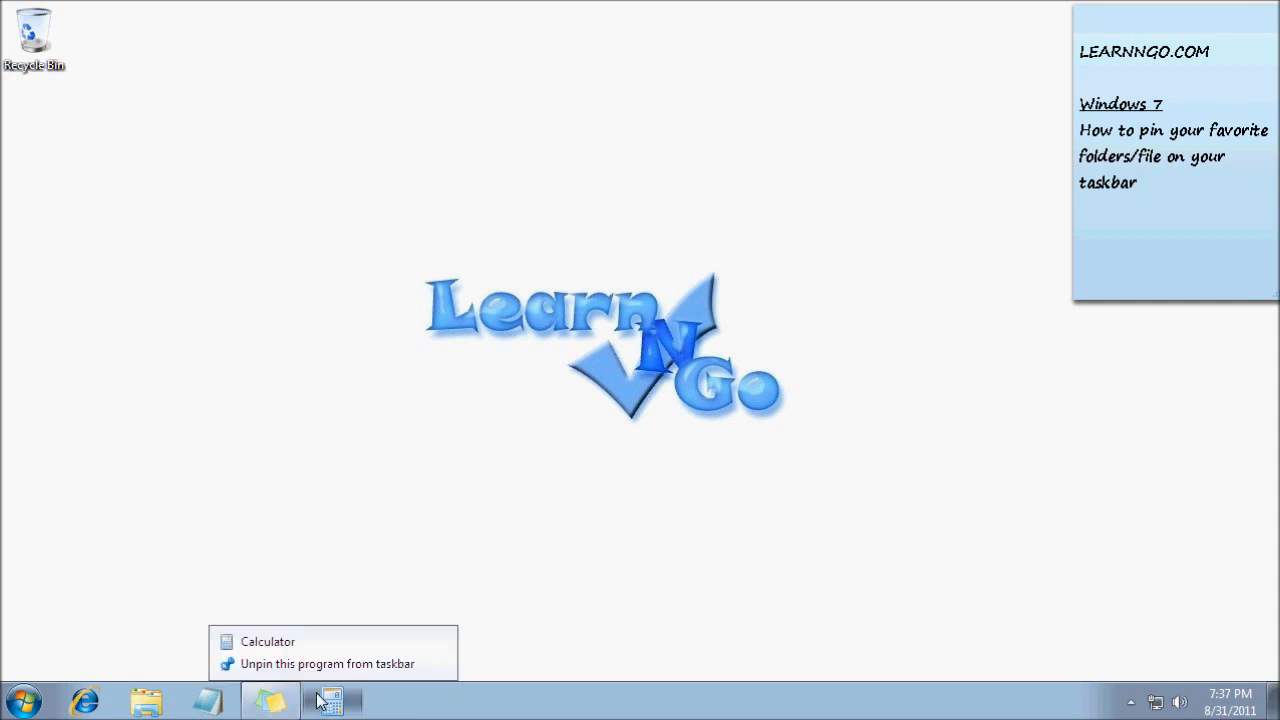
{"action": "left_click", "coordinate": [326, 663]}
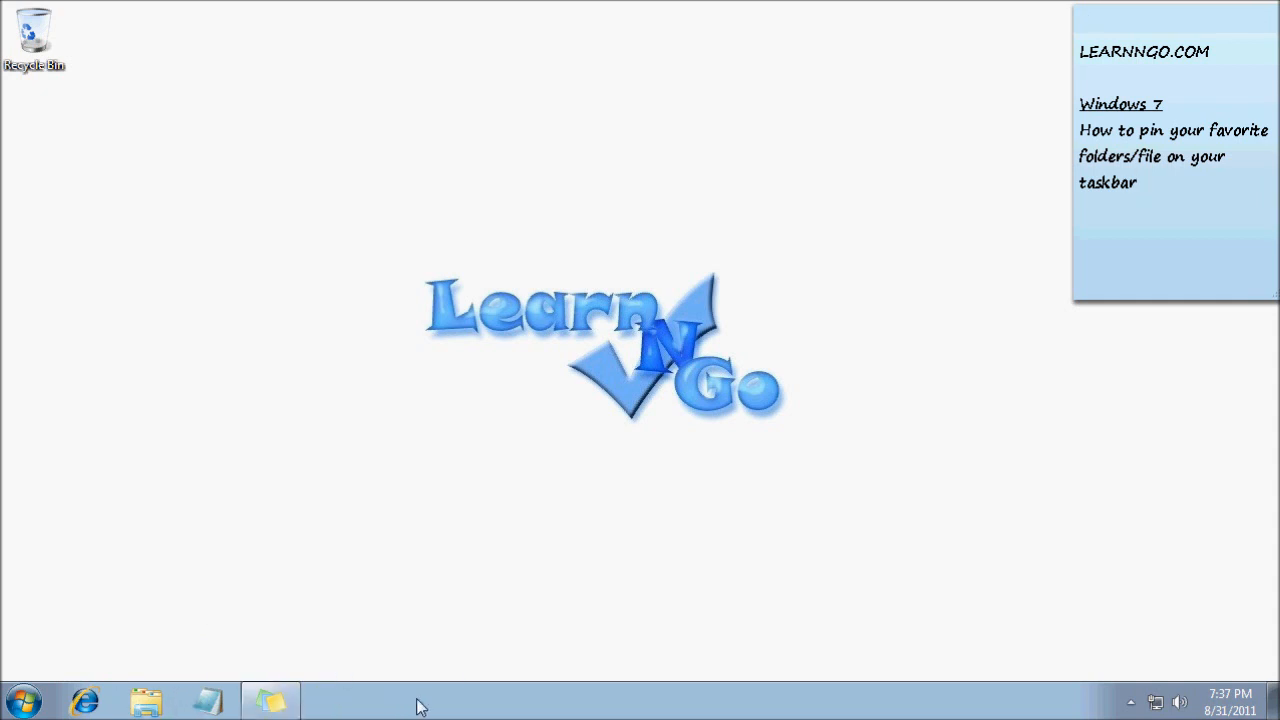
{"action": "mouse_move", "coordinate": [405, 710]}
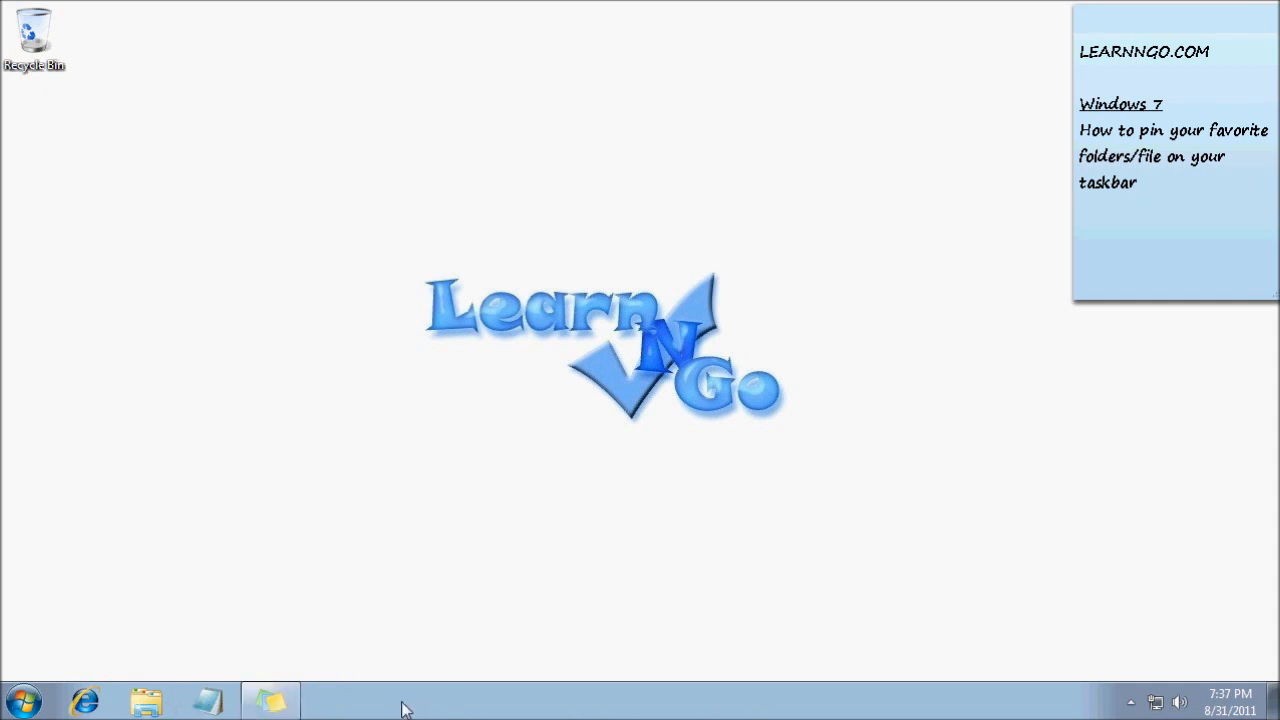
{"action": "mouse_move", "coordinate": [208, 700]}
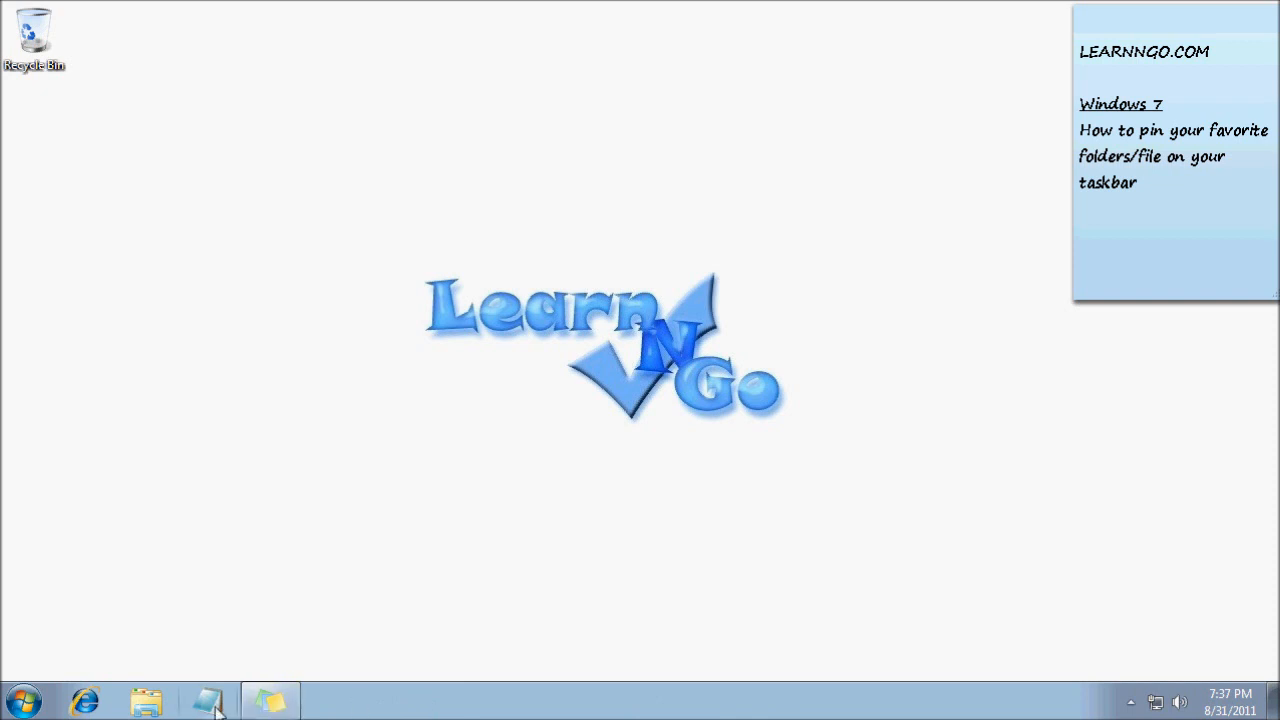
{"action": "left_click", "coordinate": [20, 699]}
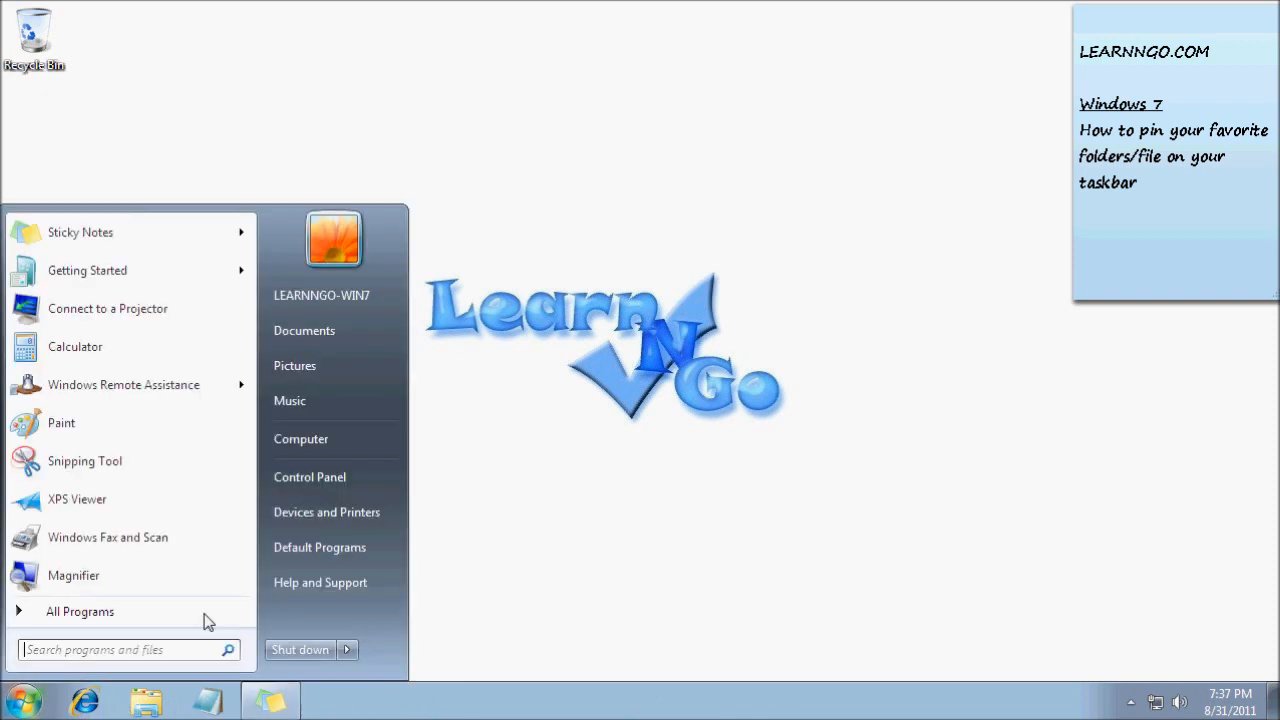
{"action": "left_click", "coordinate": [301, 438]}
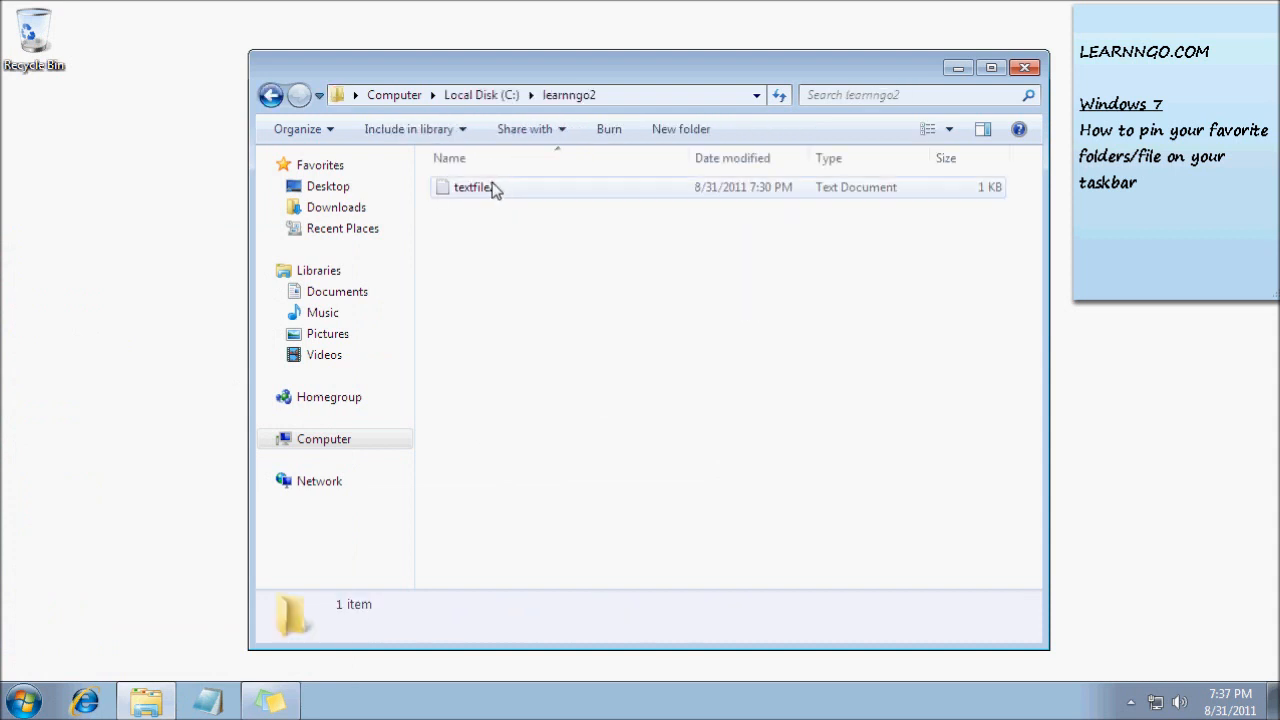
{"action": "right_click", "coordinate": [472, 187]}
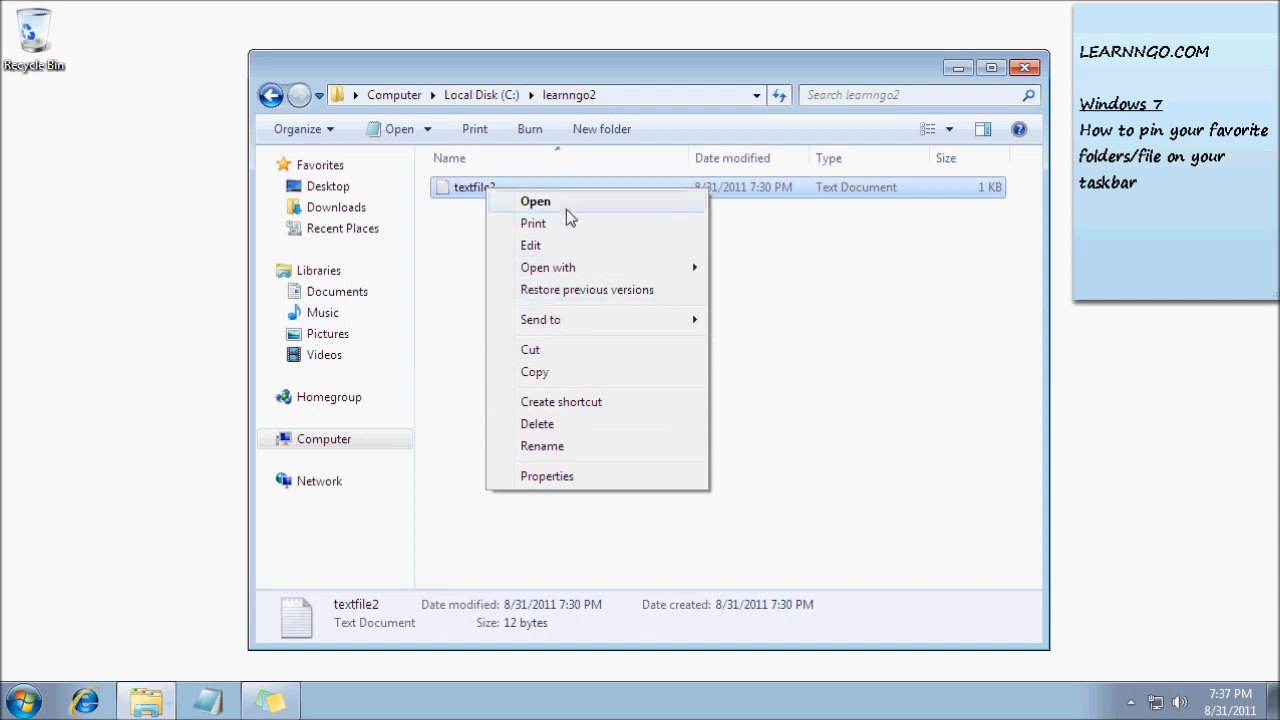
{"action": "mouse_move", "coordinate": [398, 715]}
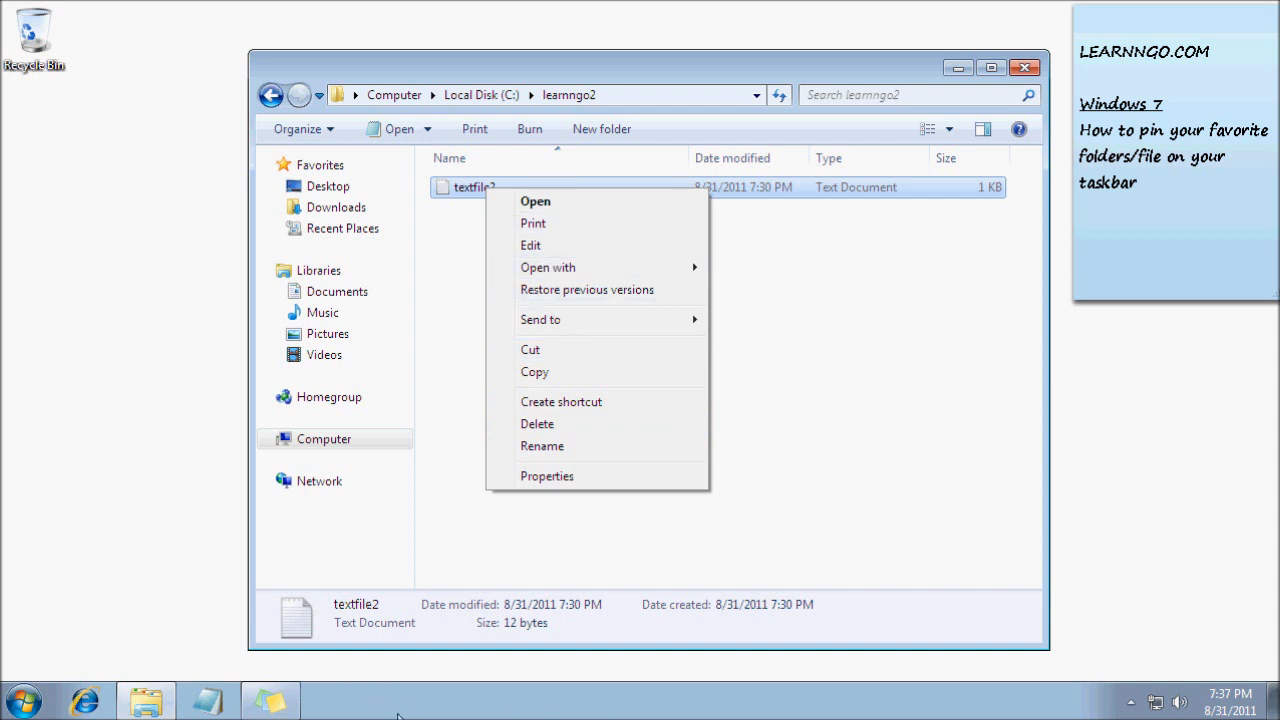
{"action": "mouse_move", "coordinate": [345, 703]}
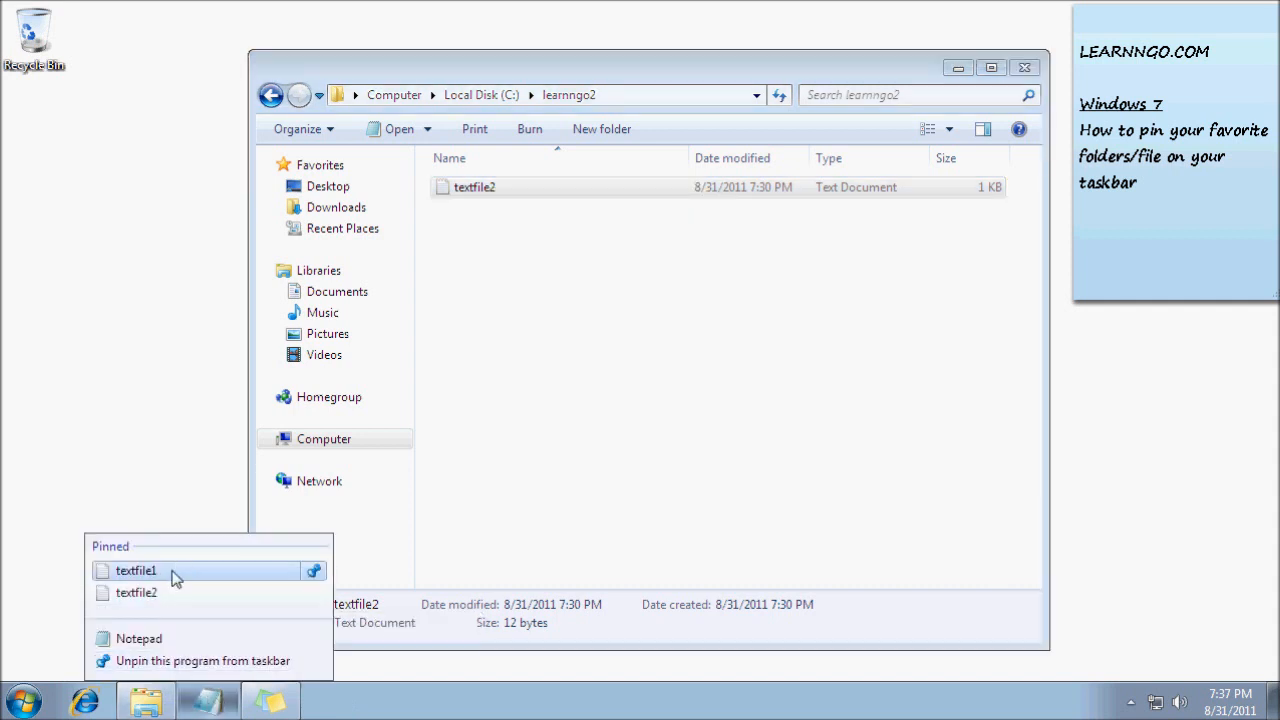
{"action": "mouse_move", "coordinate": [136, 592]}
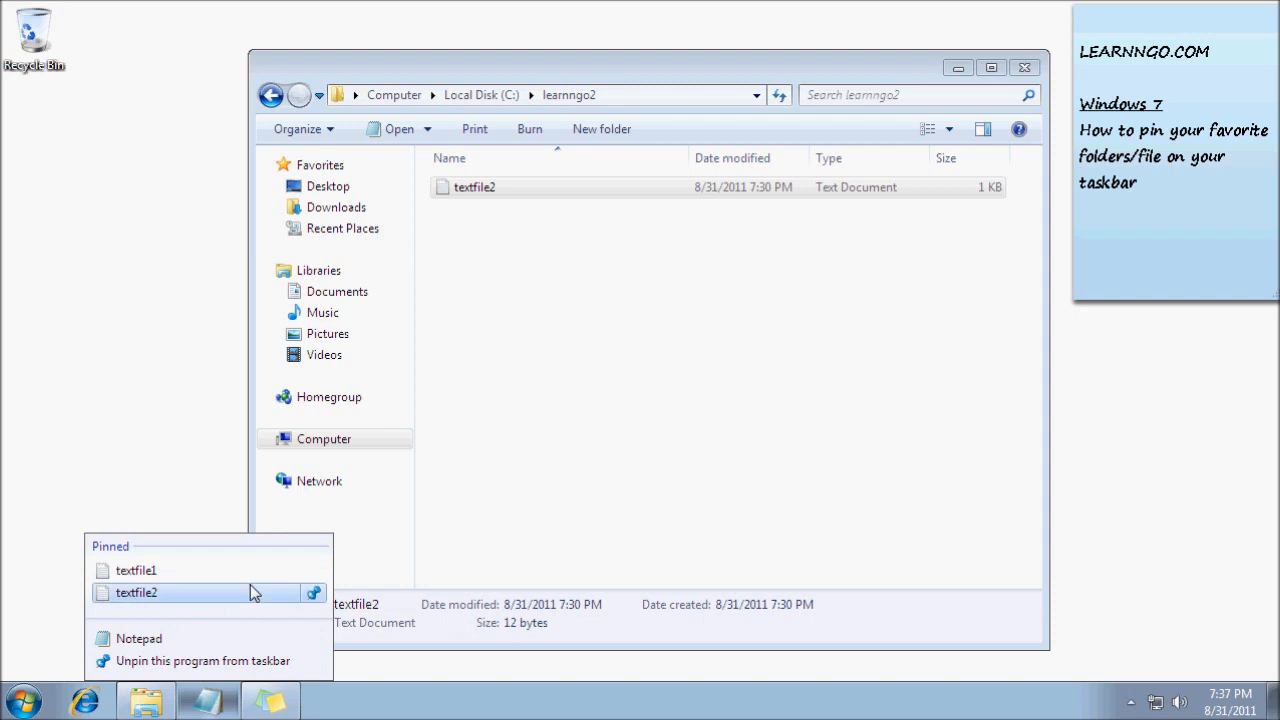
{"action": "mouse_move", "coordinate": [315, 570]}
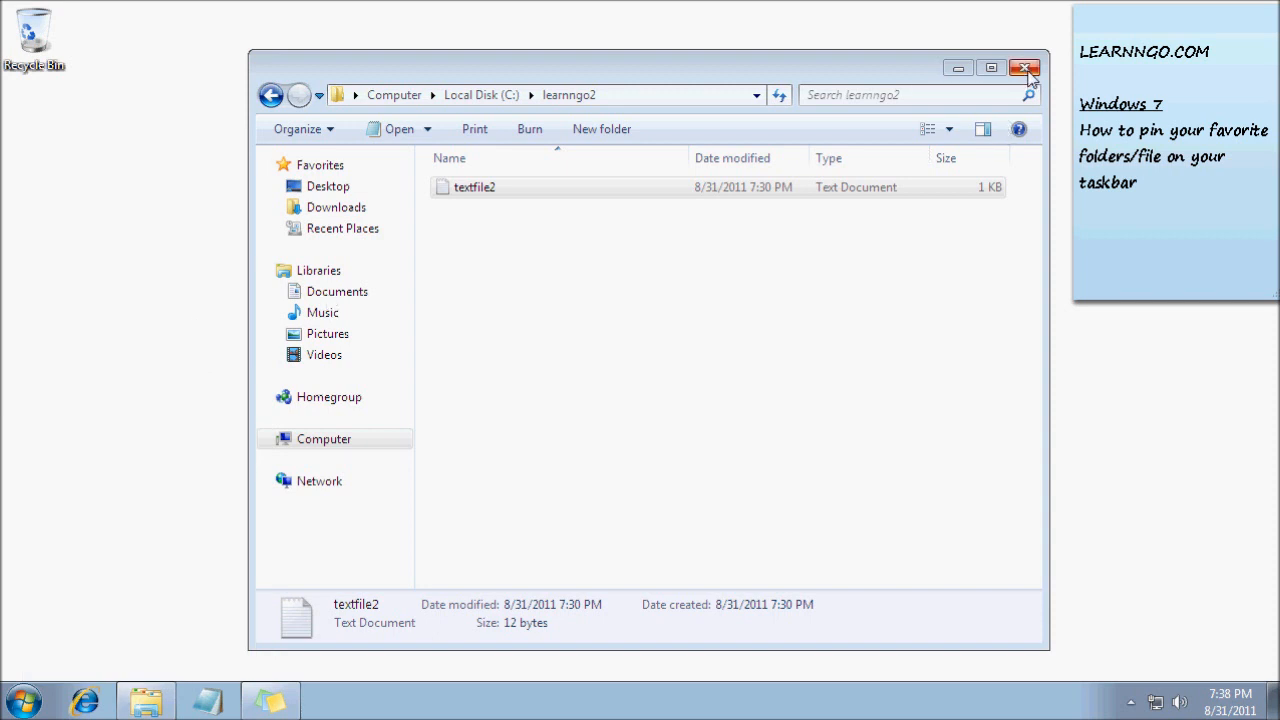
{"action": "left_click", "coordinate": [1024, 67]}
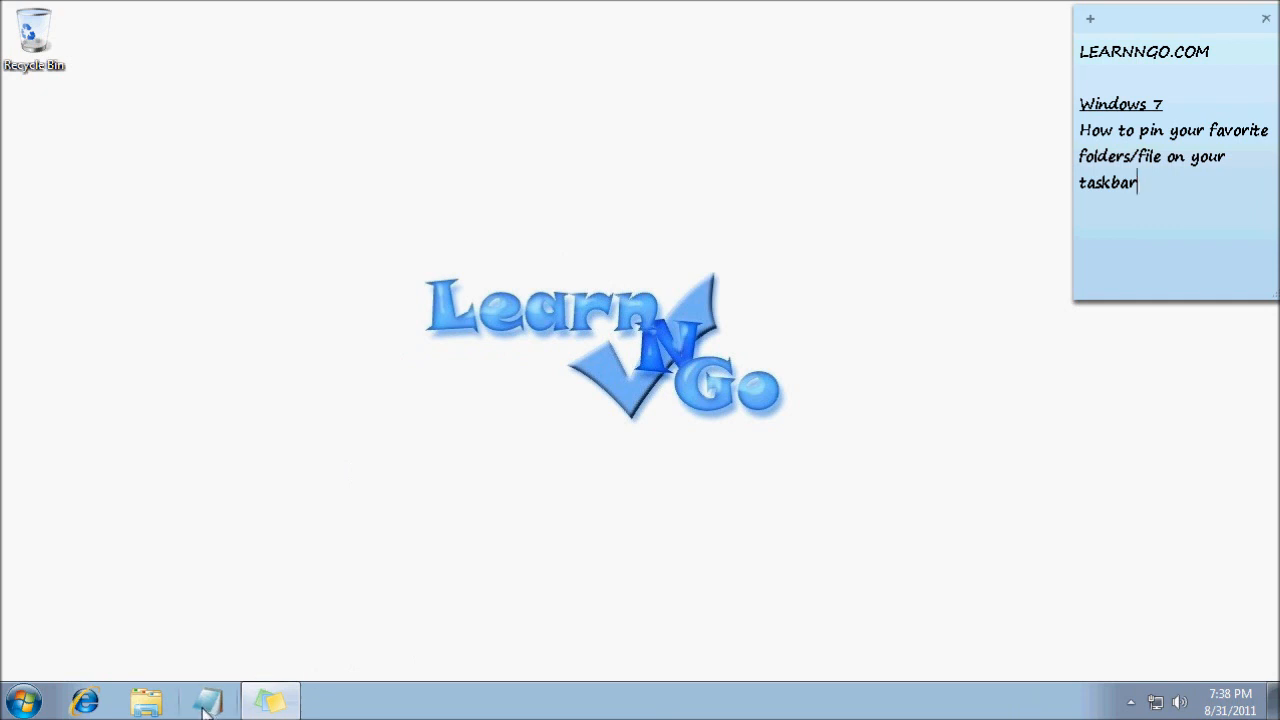
{"action": "mouse_move", "coordinate": [206, 701]}
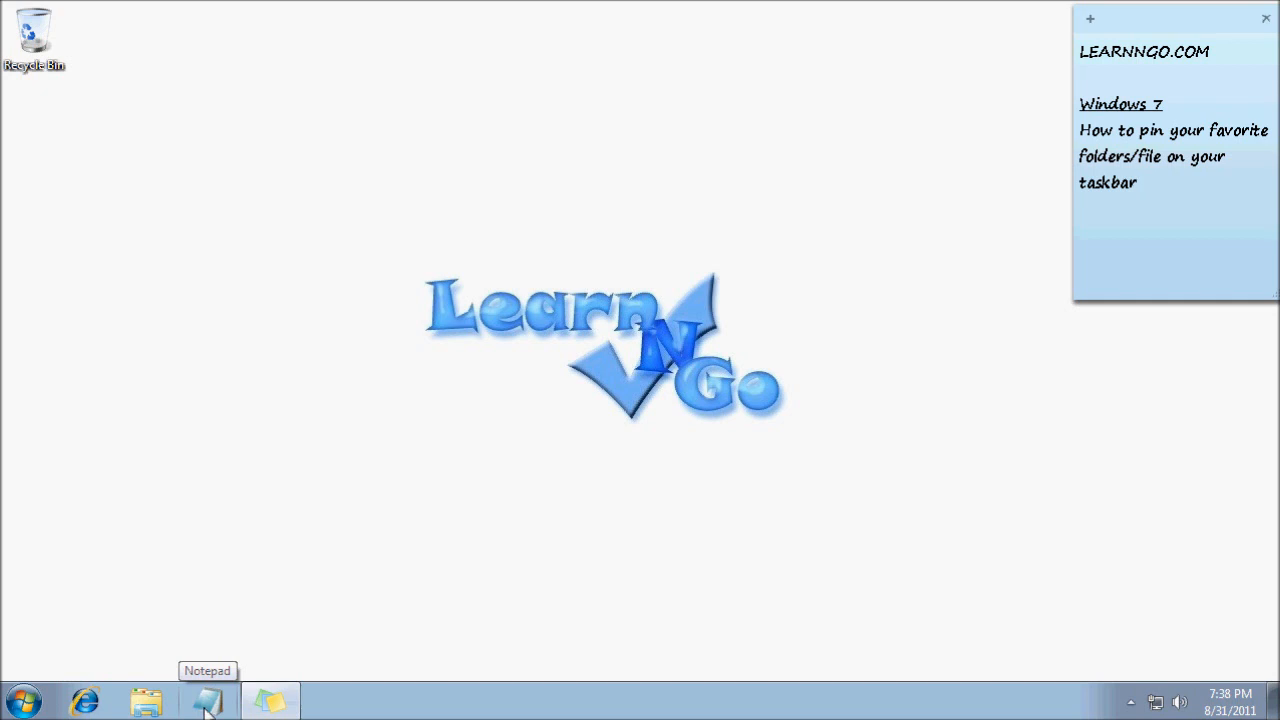
{"action": "mouse_move", "coordinate": [220, 635]}
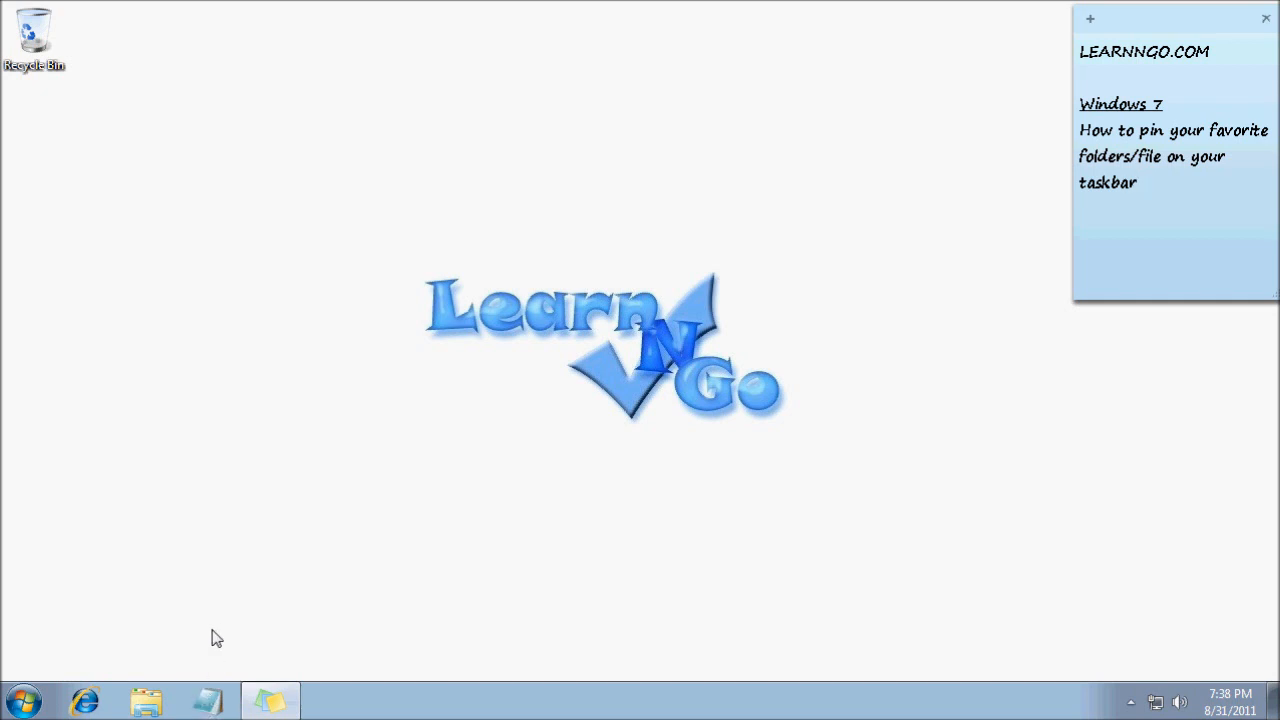
{"action": "mouse_move", "coordinate": [222, 658]}
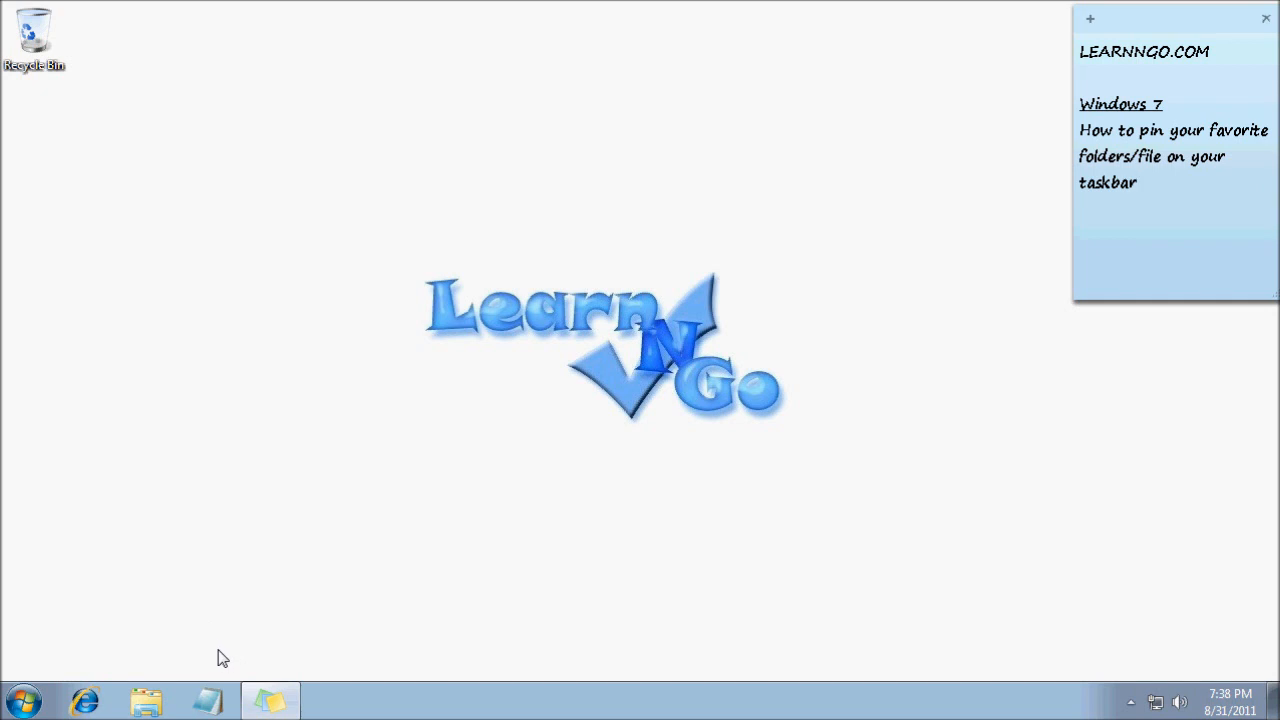